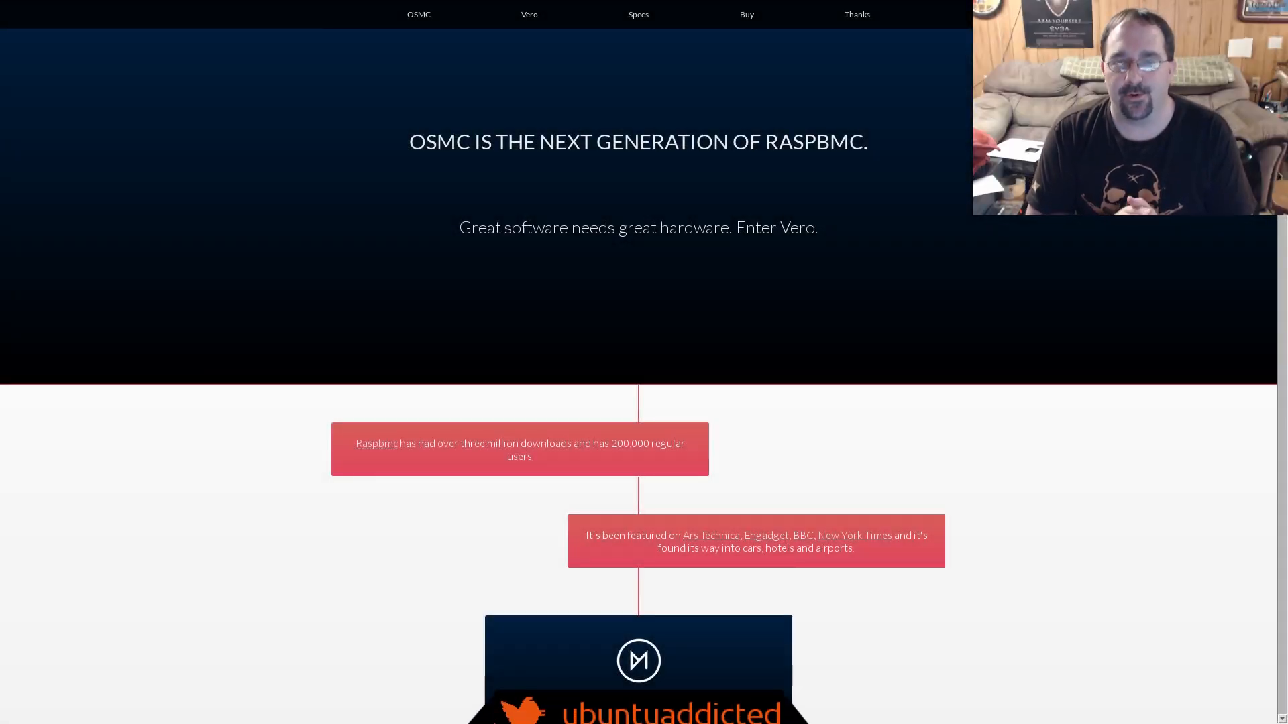
Scroll down through the OSMC description to the media-player screenshot listing TV shows, then nudge back up
scroll("down", 3)
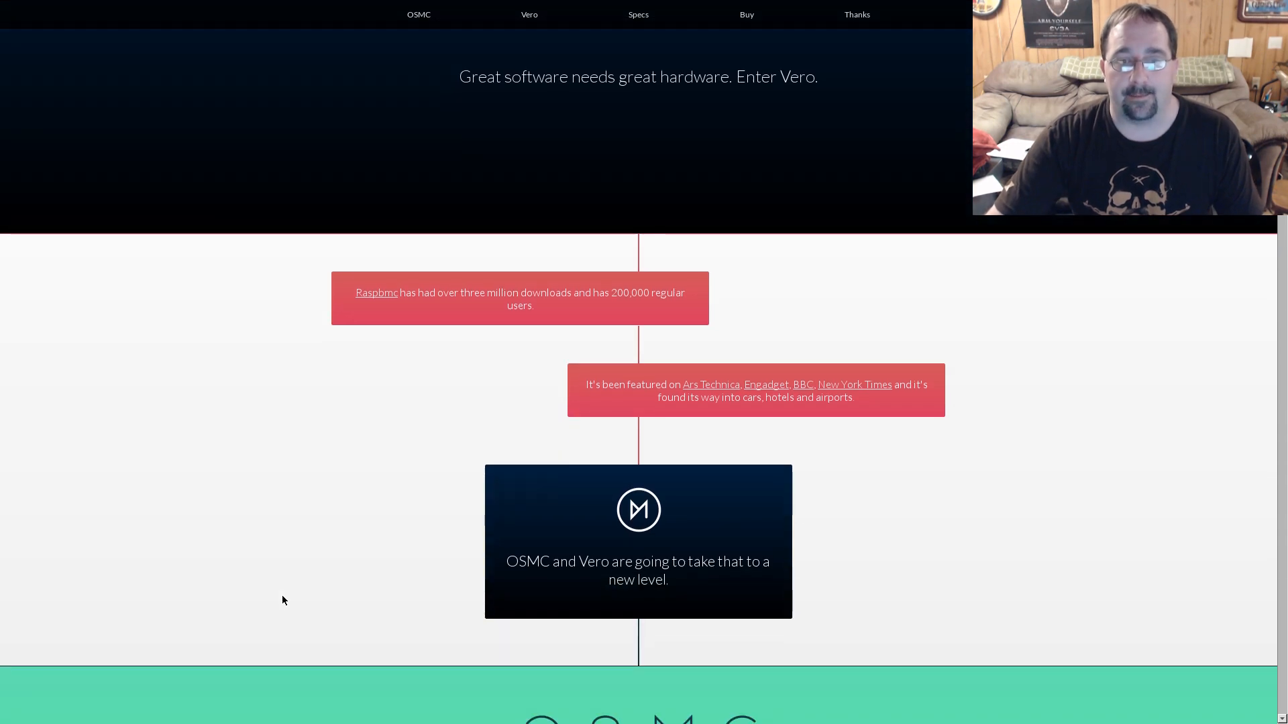
scroll("down", 3)
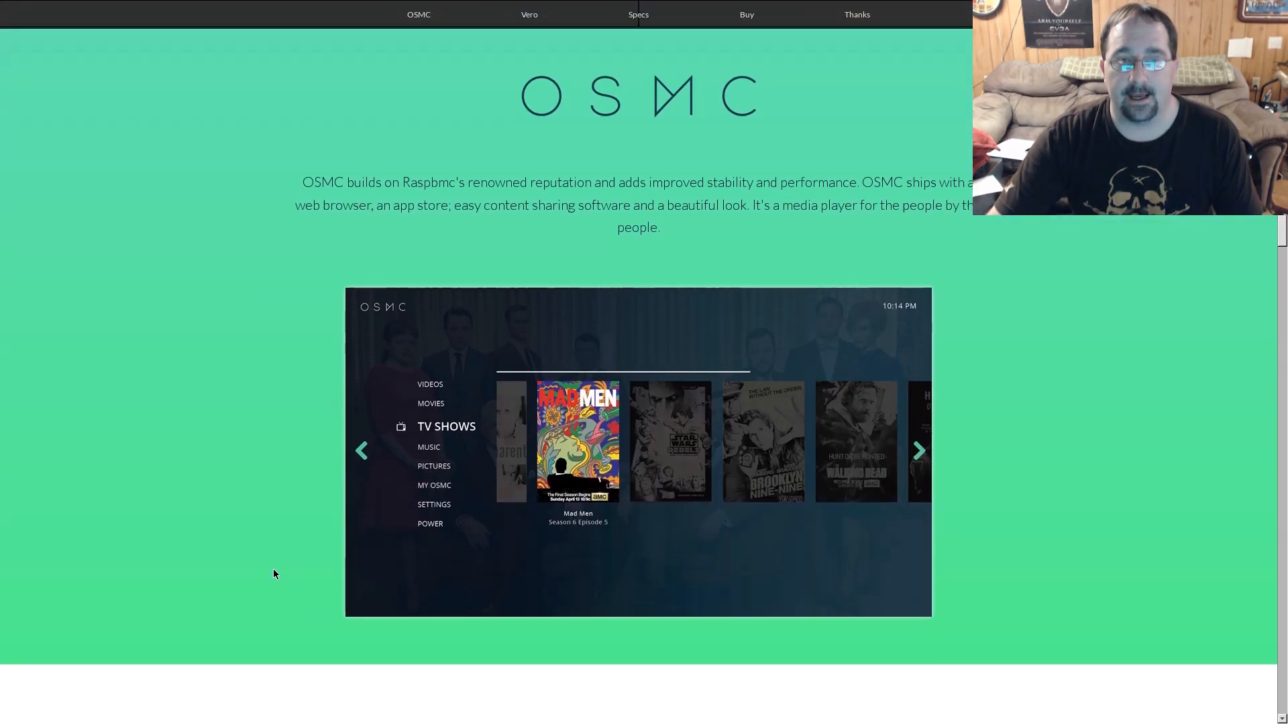
scroll("down", 3)
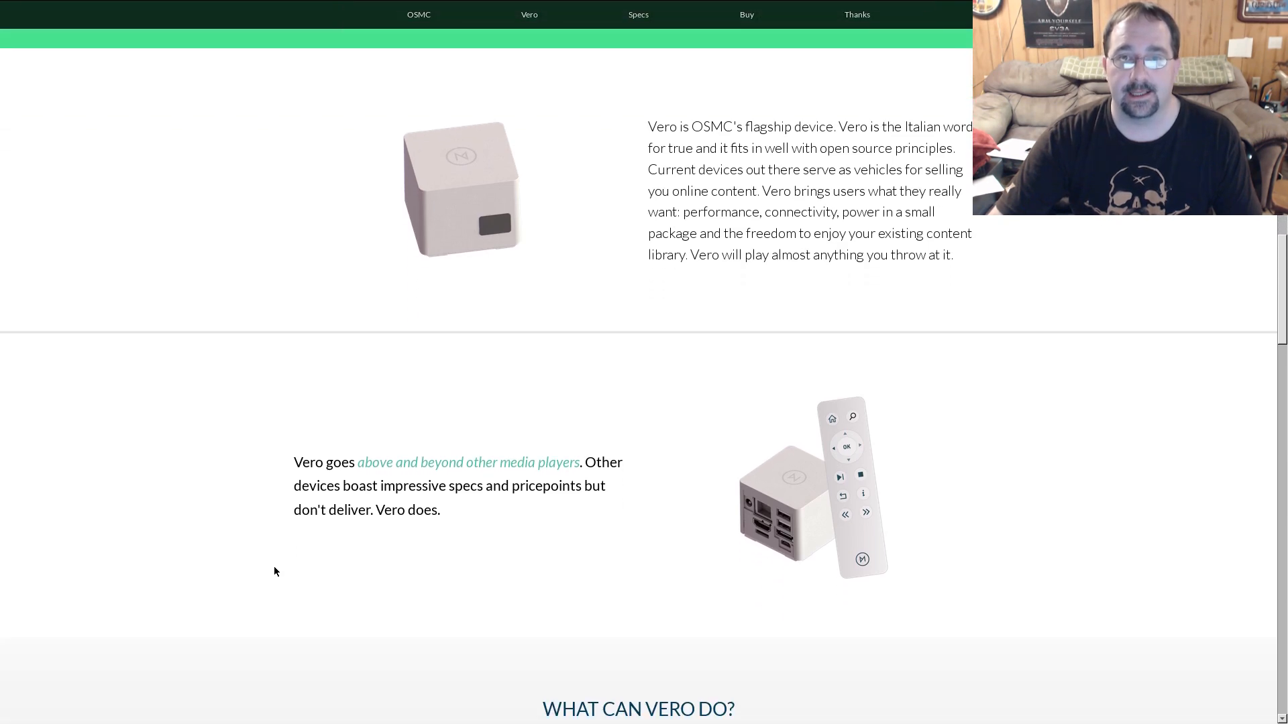
scroll("down", 3)
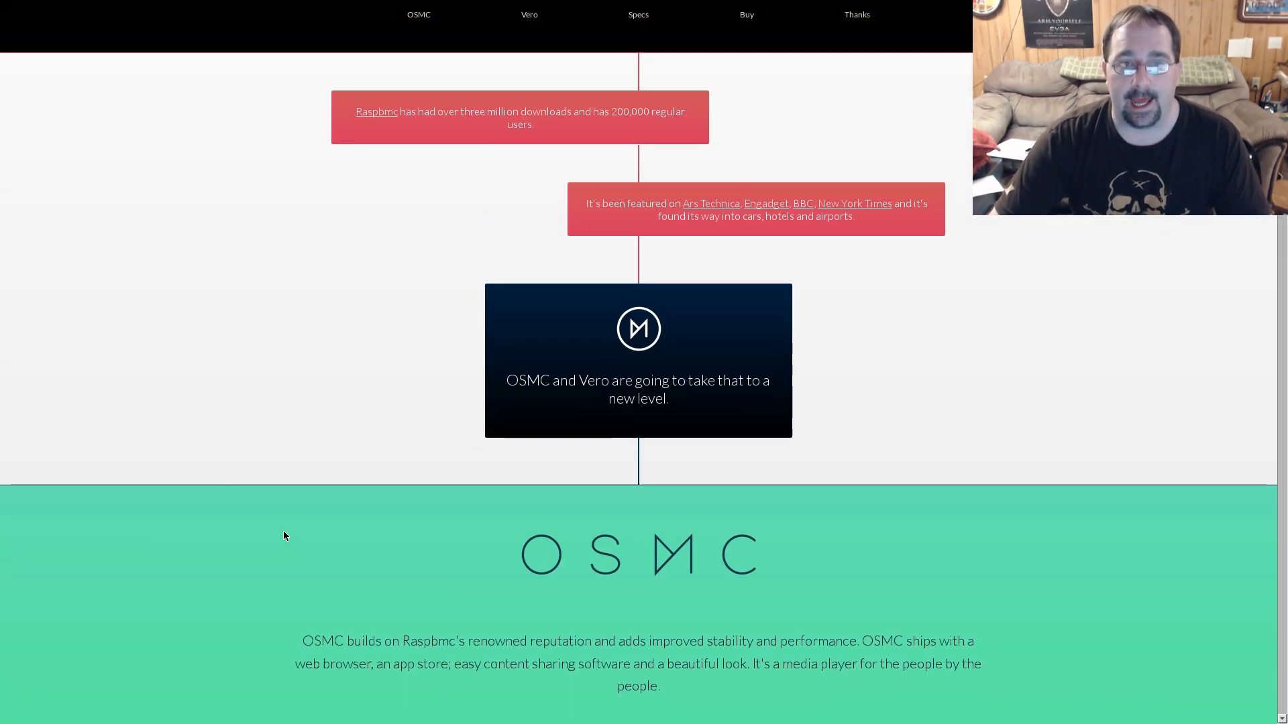
scroll("up", 3)
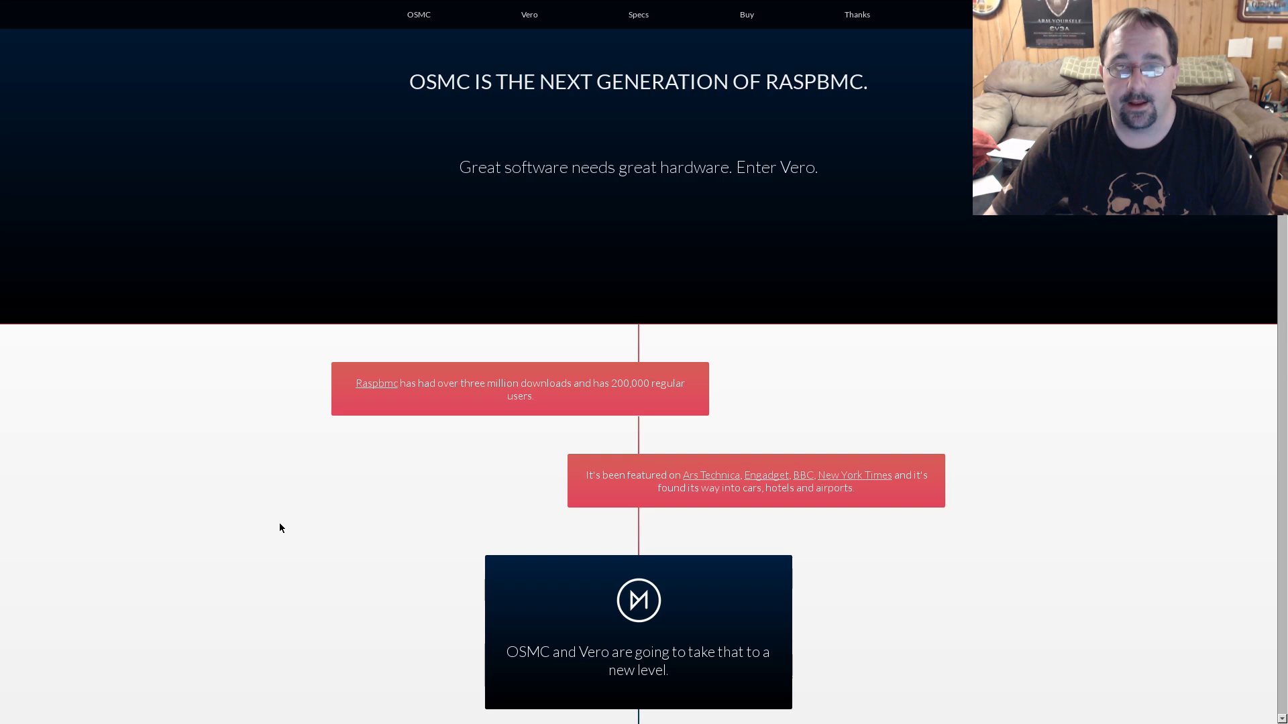
mouse_move(511, 436)
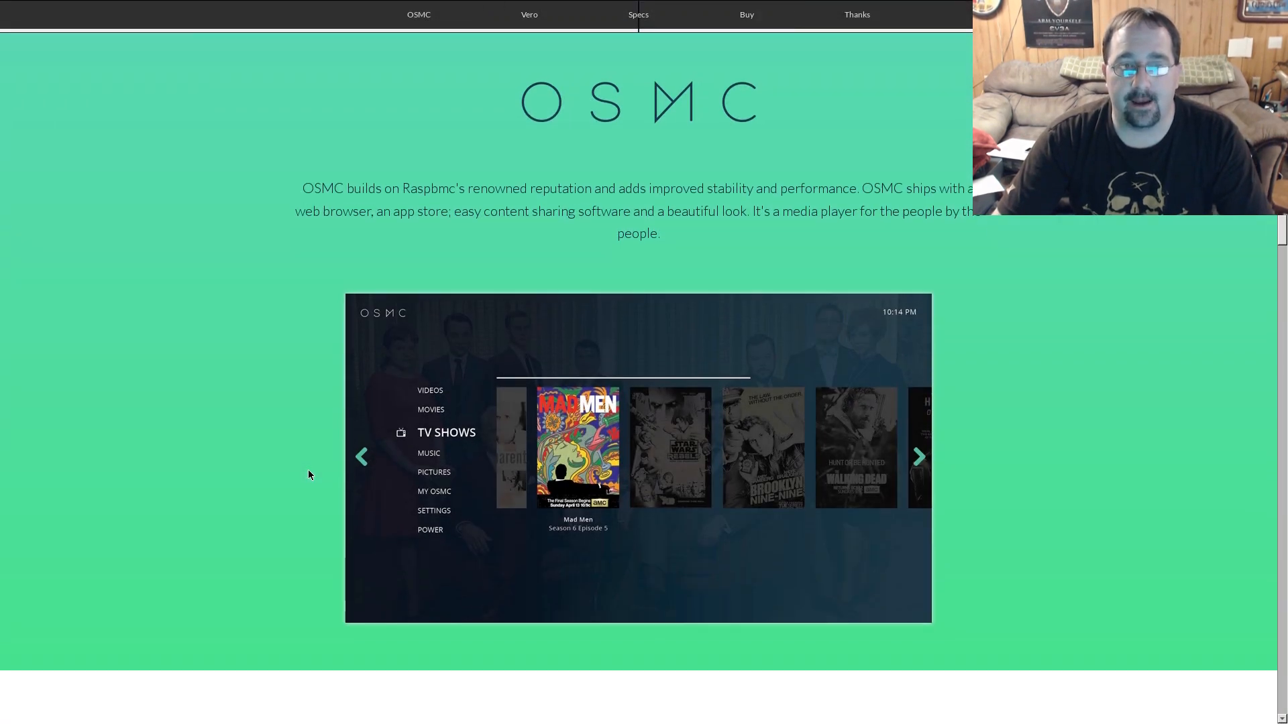
Scroll past the OSMC screenshot to the Vero flagship-device paragraph with the box and remote image
scroll("down", 3)
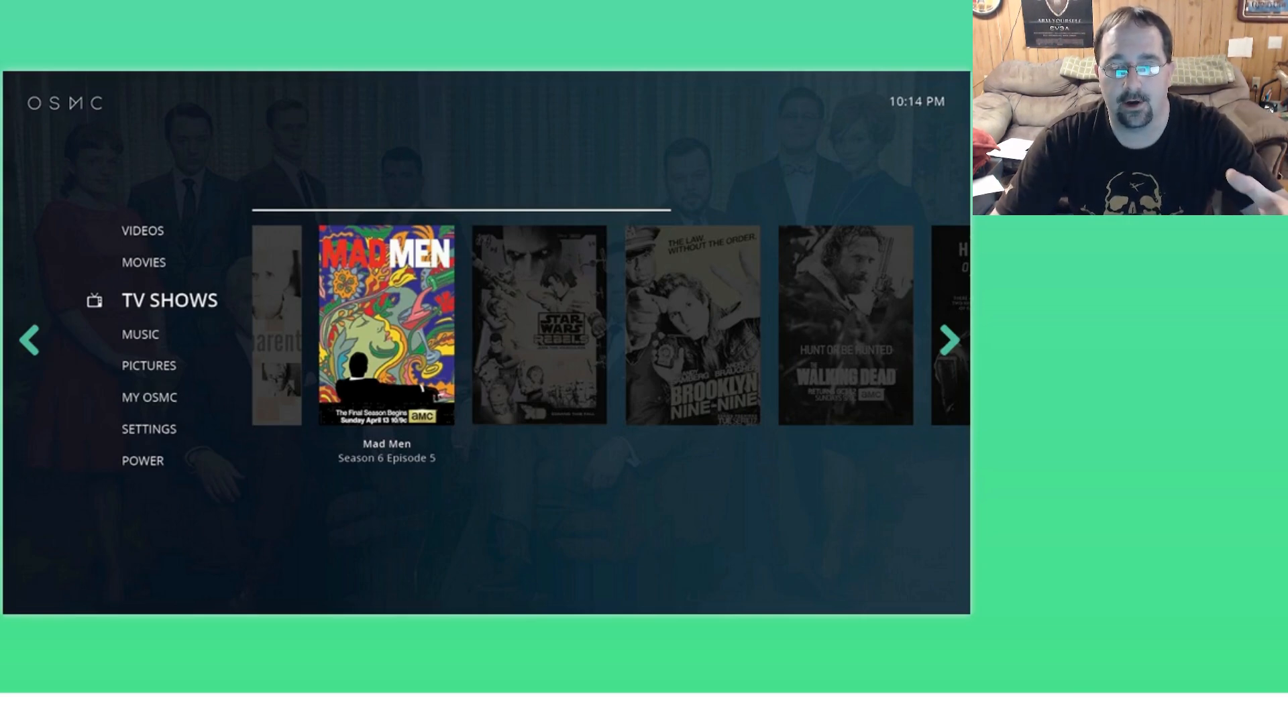
scroll("down", 3)
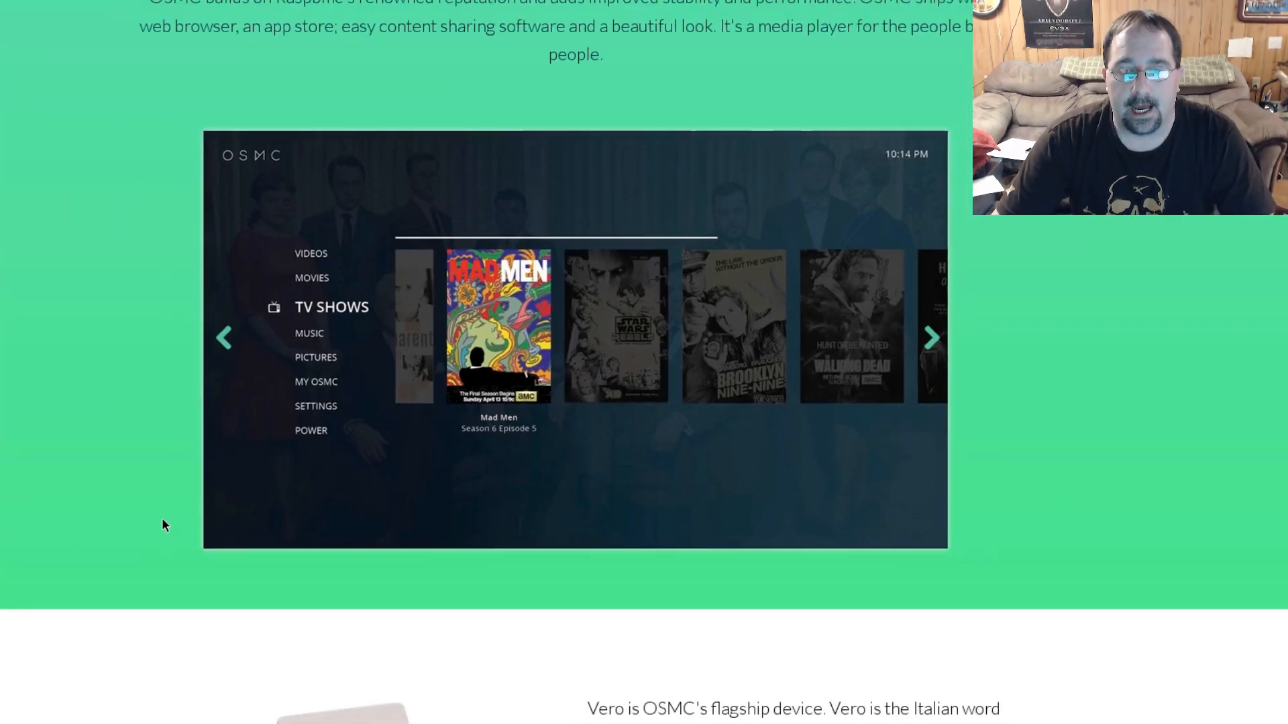
scroll("down", 3)
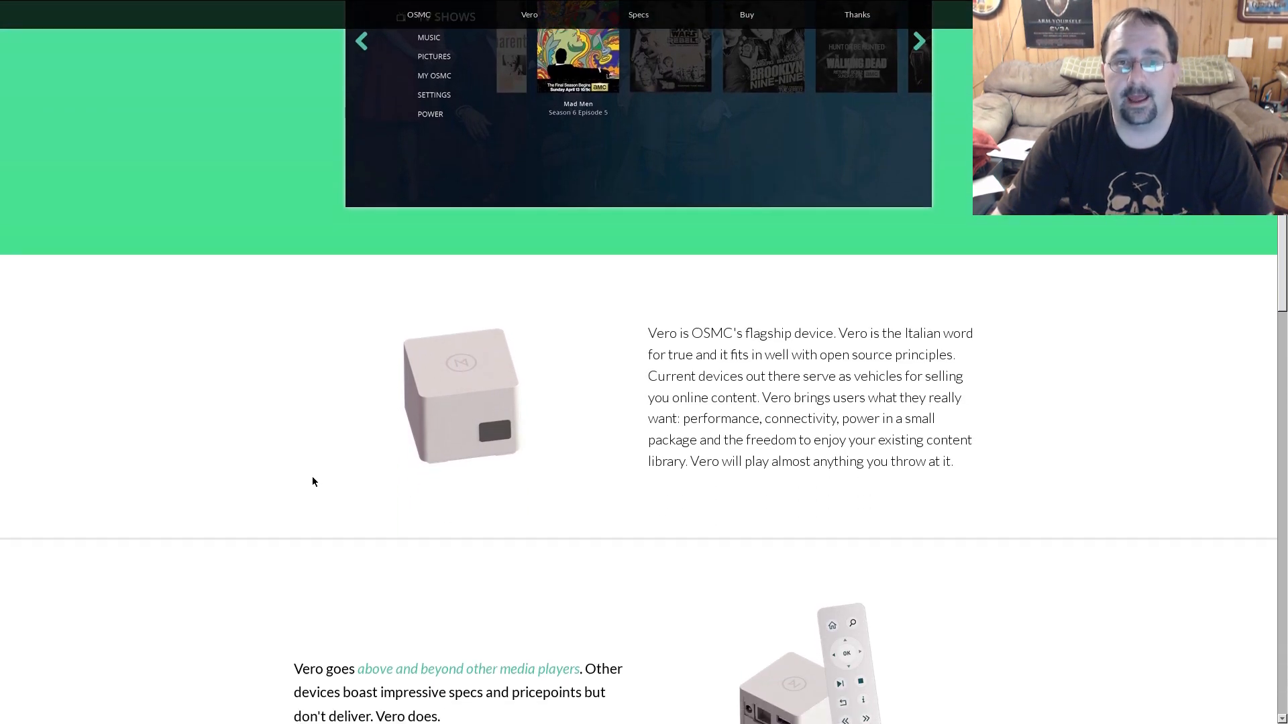
Scroll down to the Vero introduction claiming it goes above and beyond other media players
scroll("down", 3)
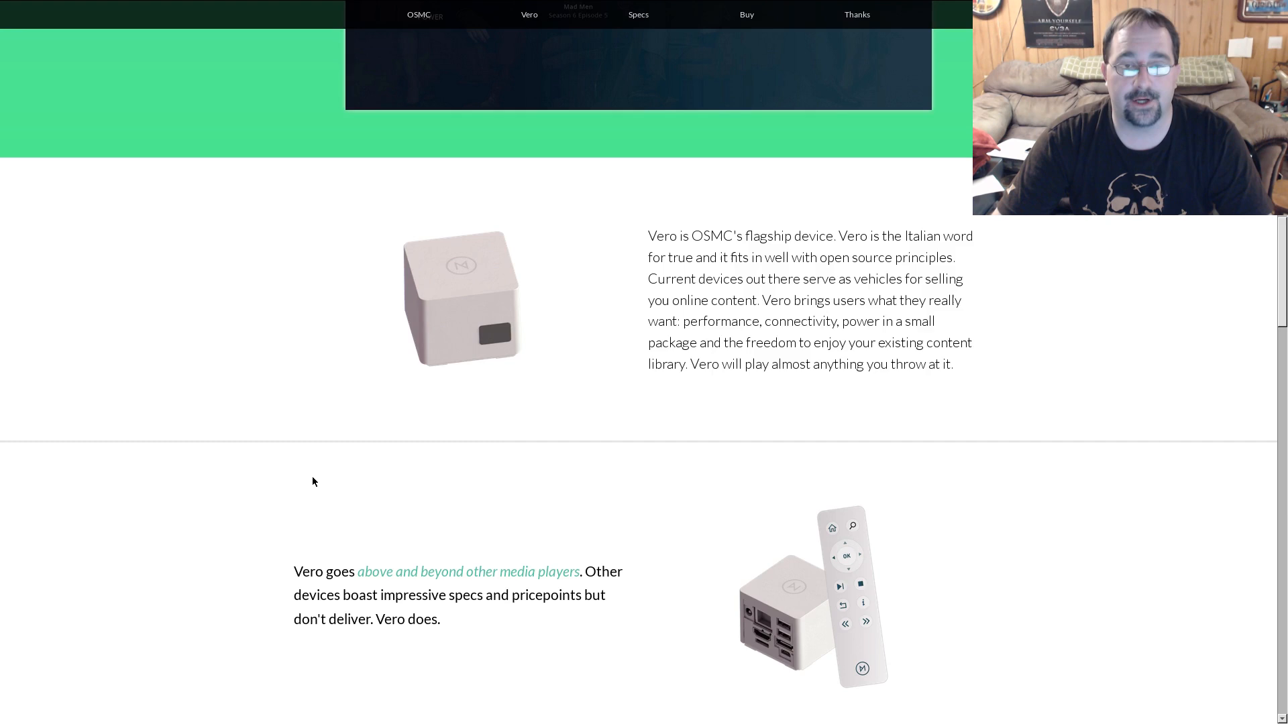
scroll("down", 3)
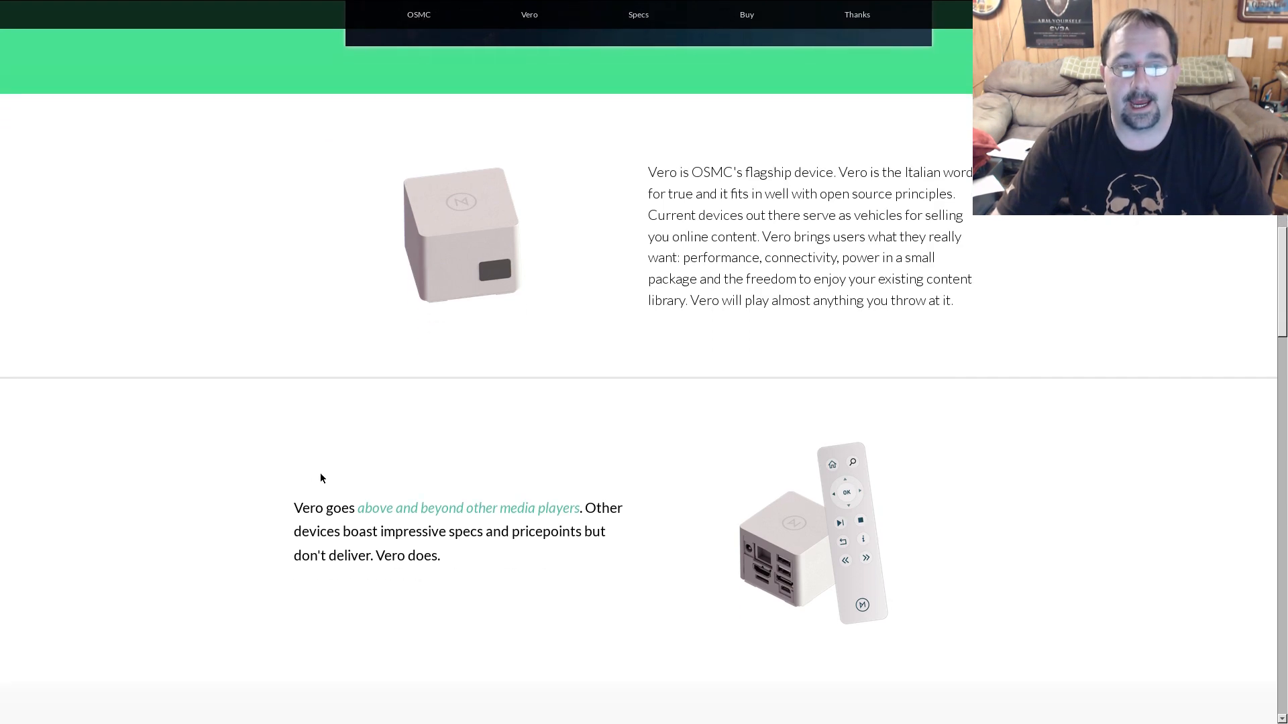
scroll("down", 3)
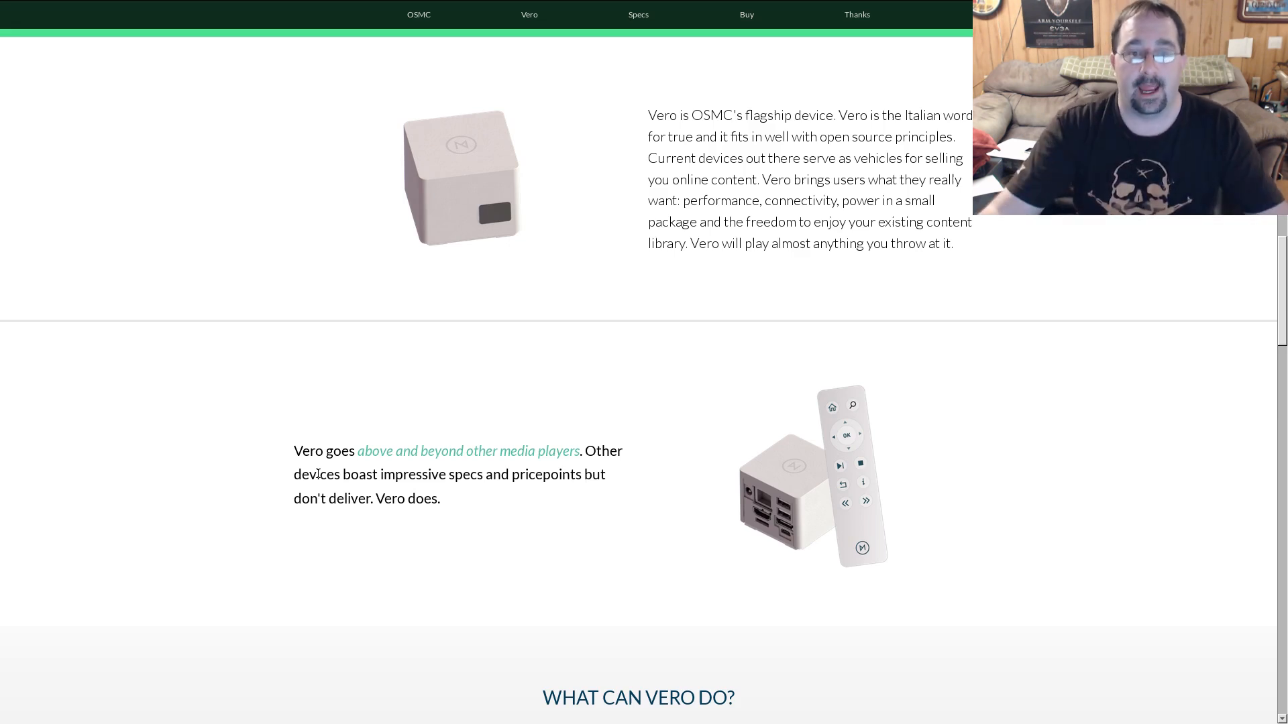
scroll("down", 3)
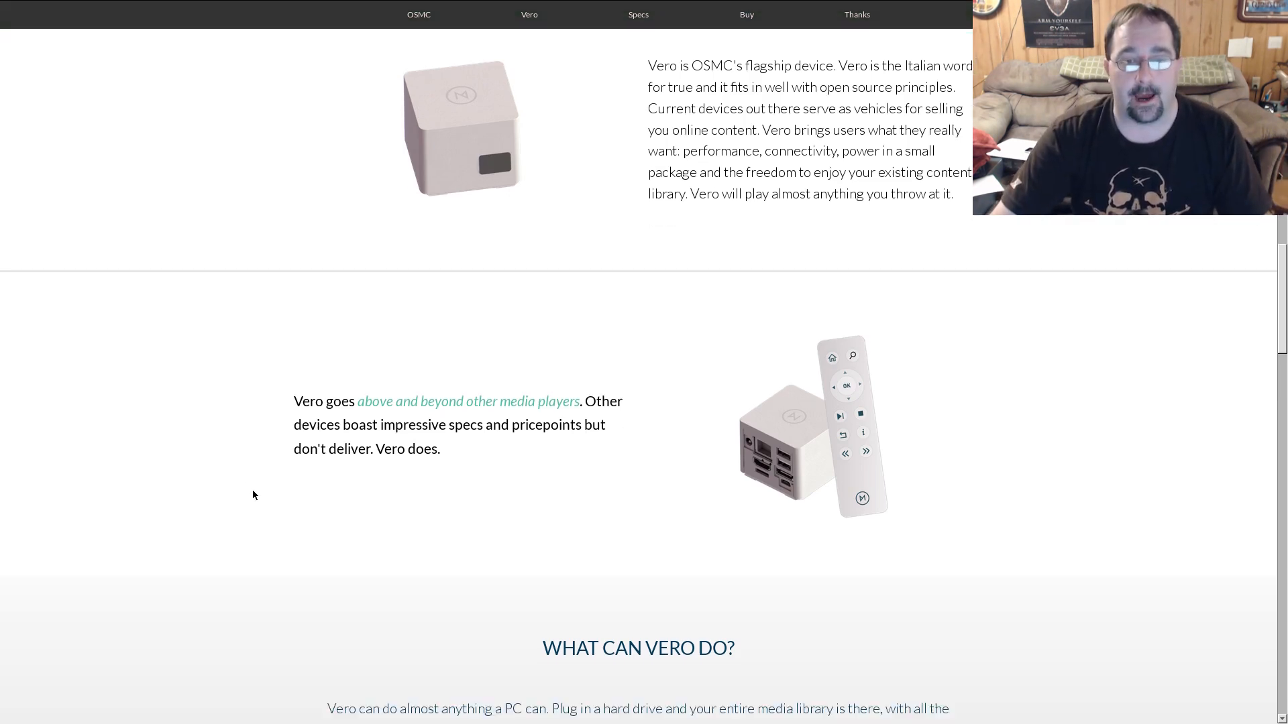
scroll("down", 3)
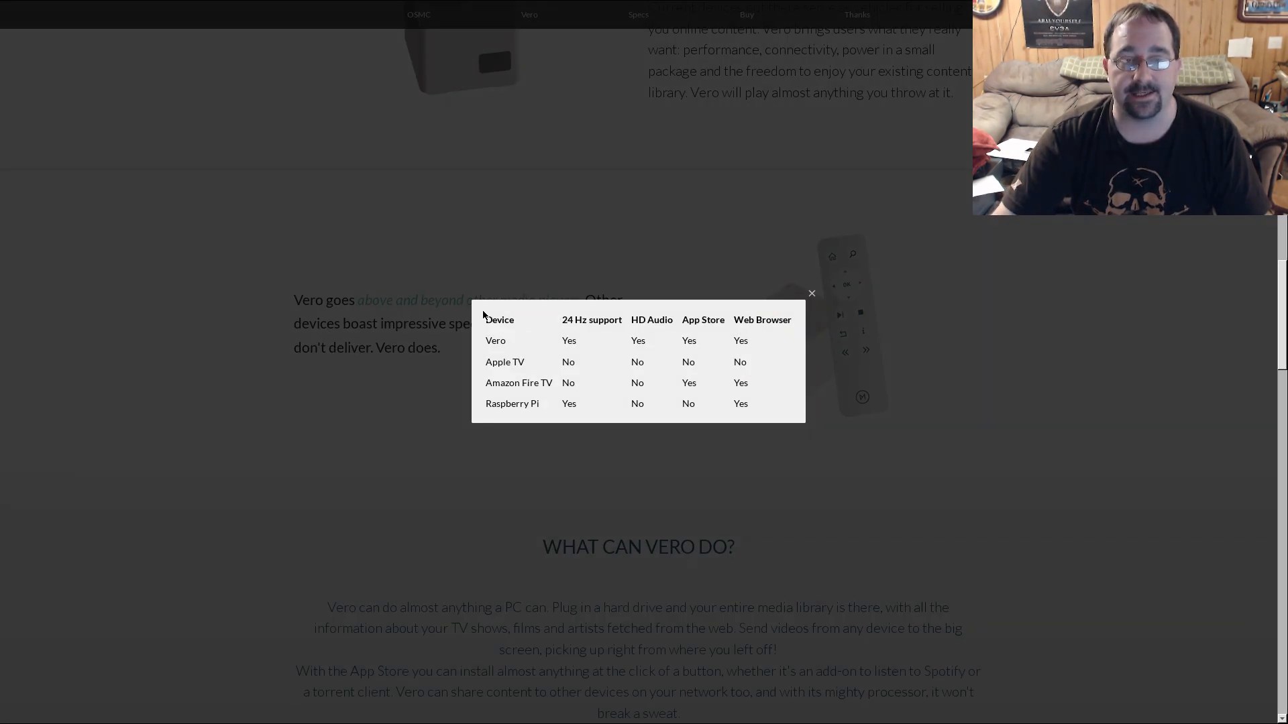
Close the Vero / Apple TV / Fire TV / Raspberry Pi comparison table and reach 'What can Vero do?'
scroll("down", 3)
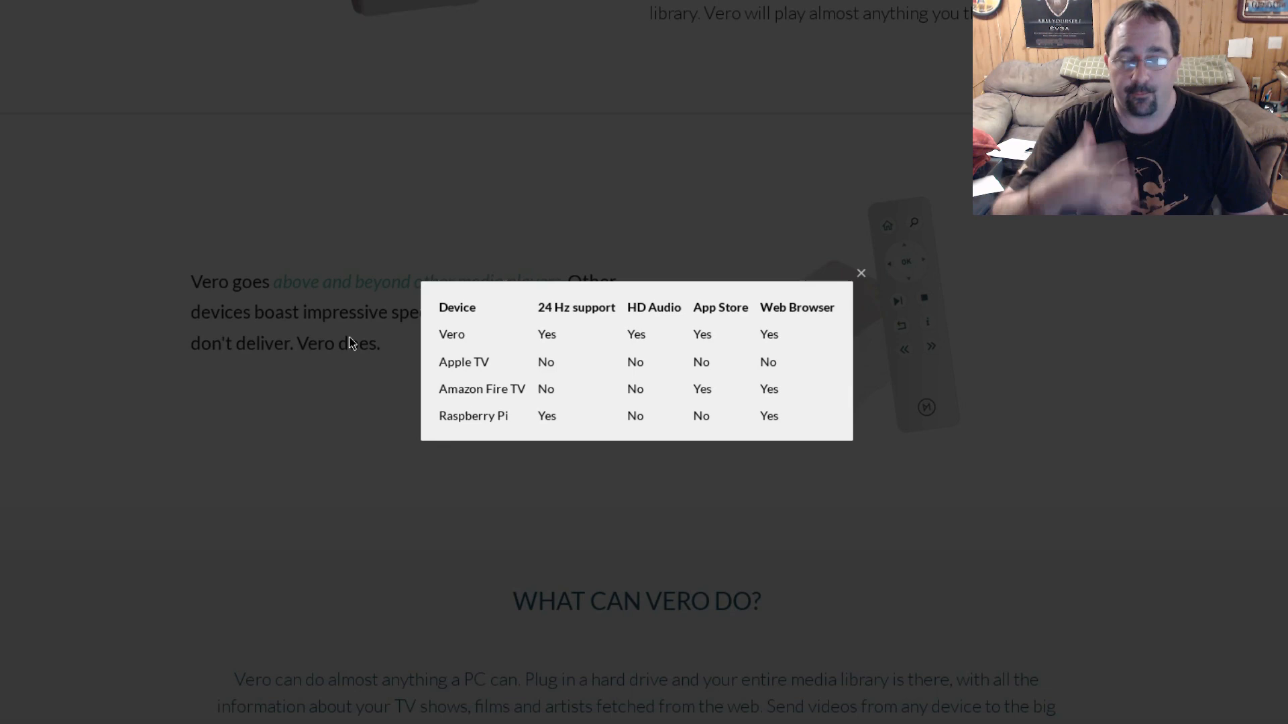
scroll("down", 3)
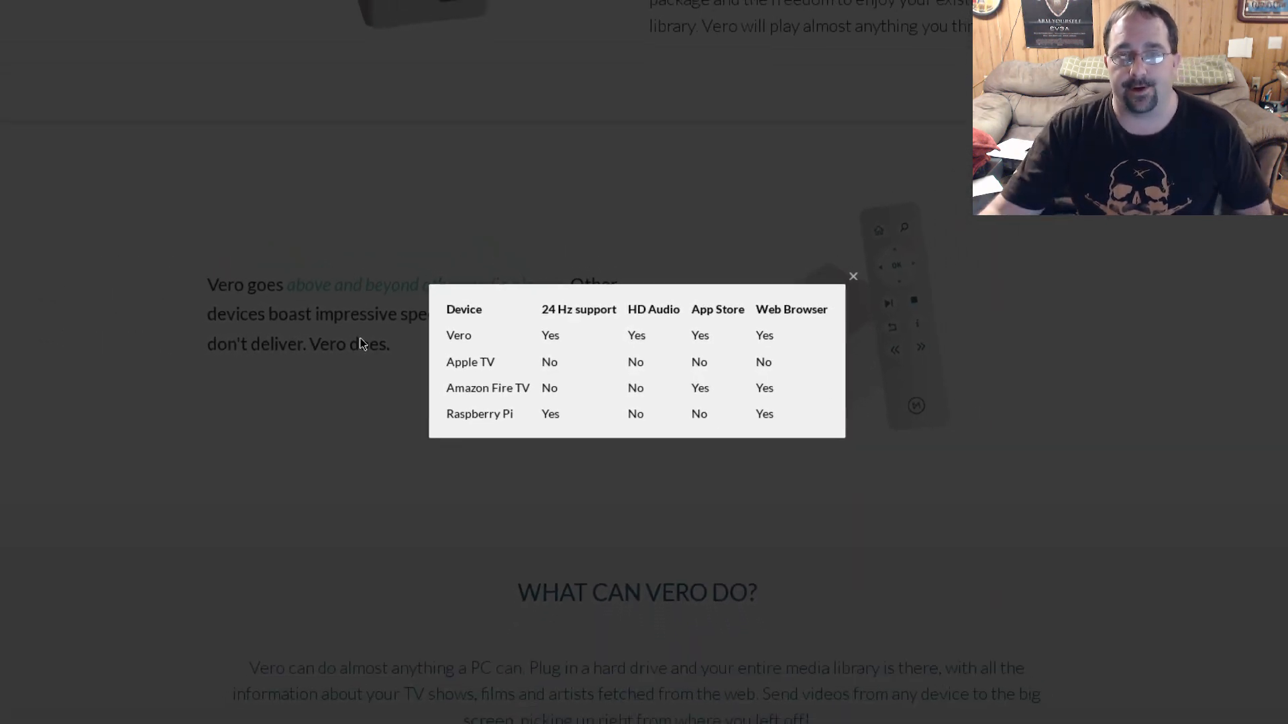
left_click(852, 276)
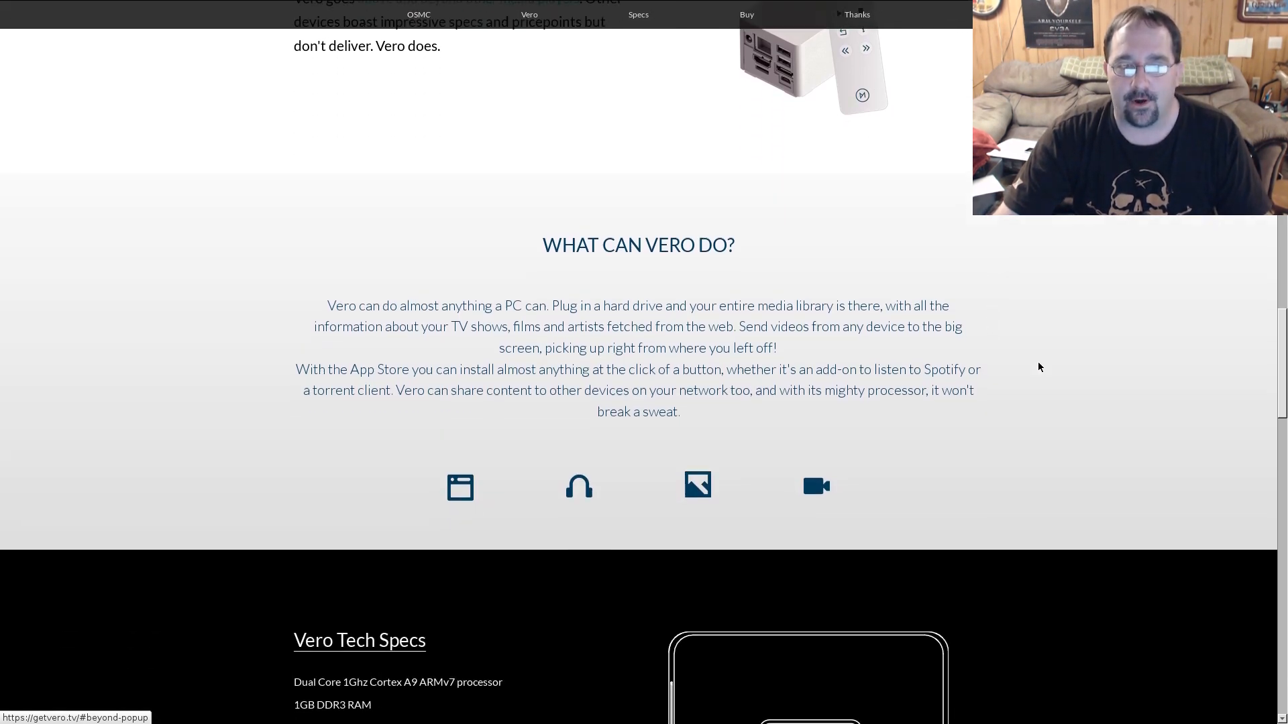
scroll("down", 3)
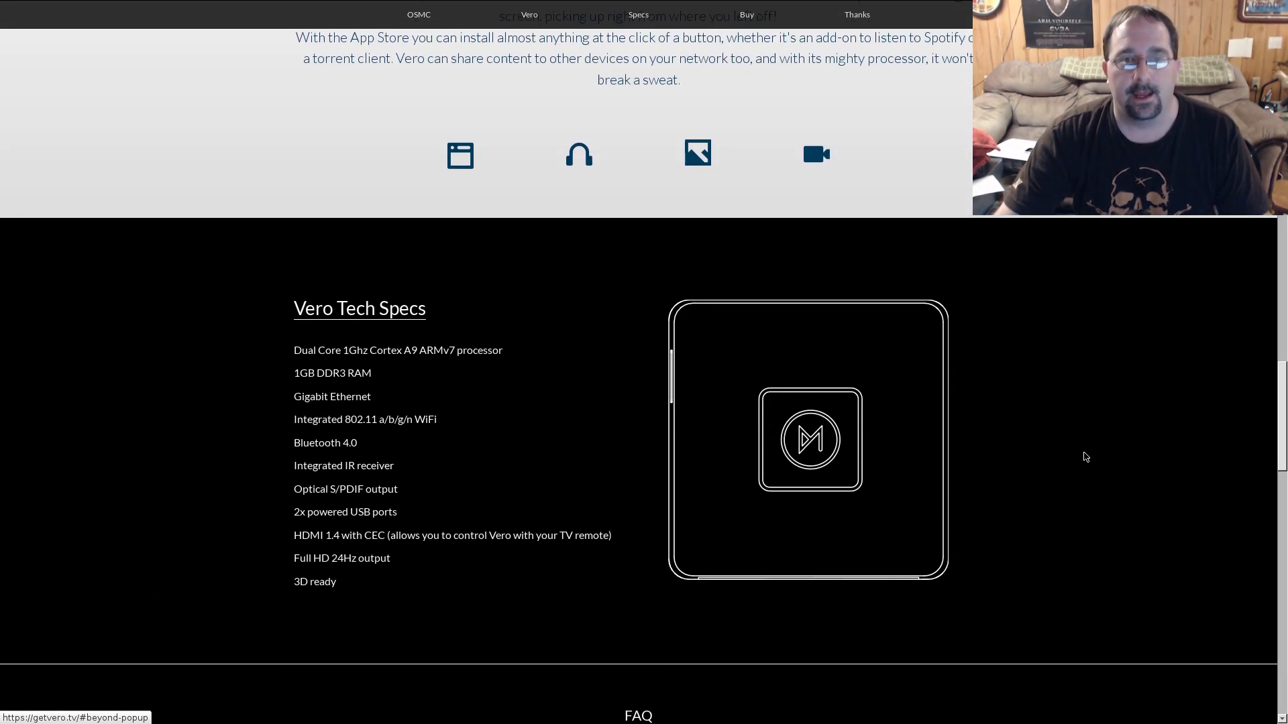
scroll("down", 3)
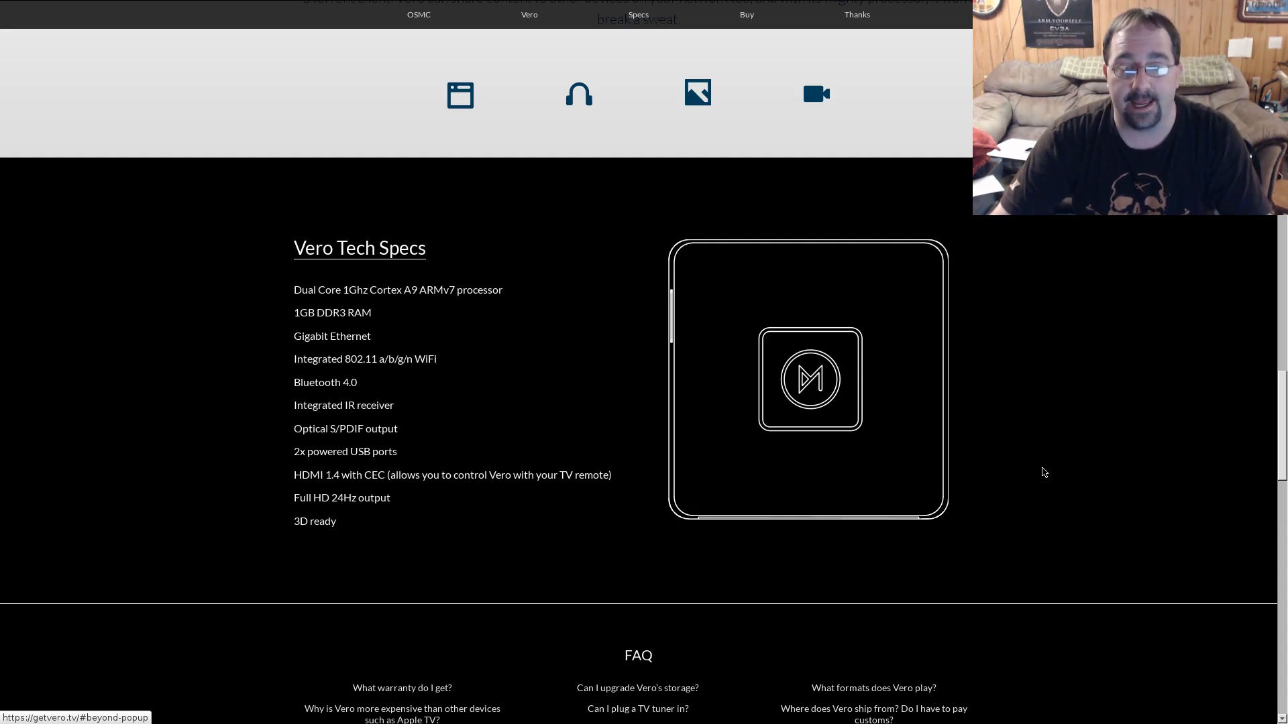
mouse_move(1039, 474)
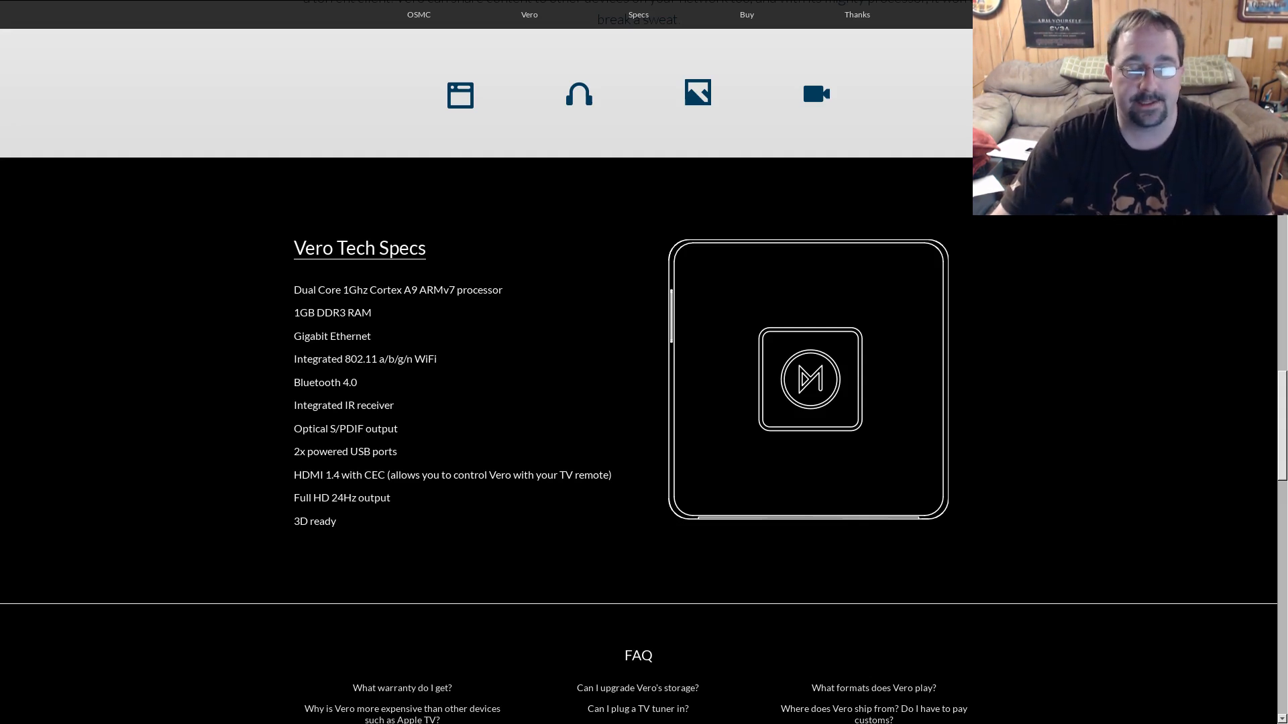
Scroll down through the FAQ question list, backing up briefly to reread it
scroll("down", 3)
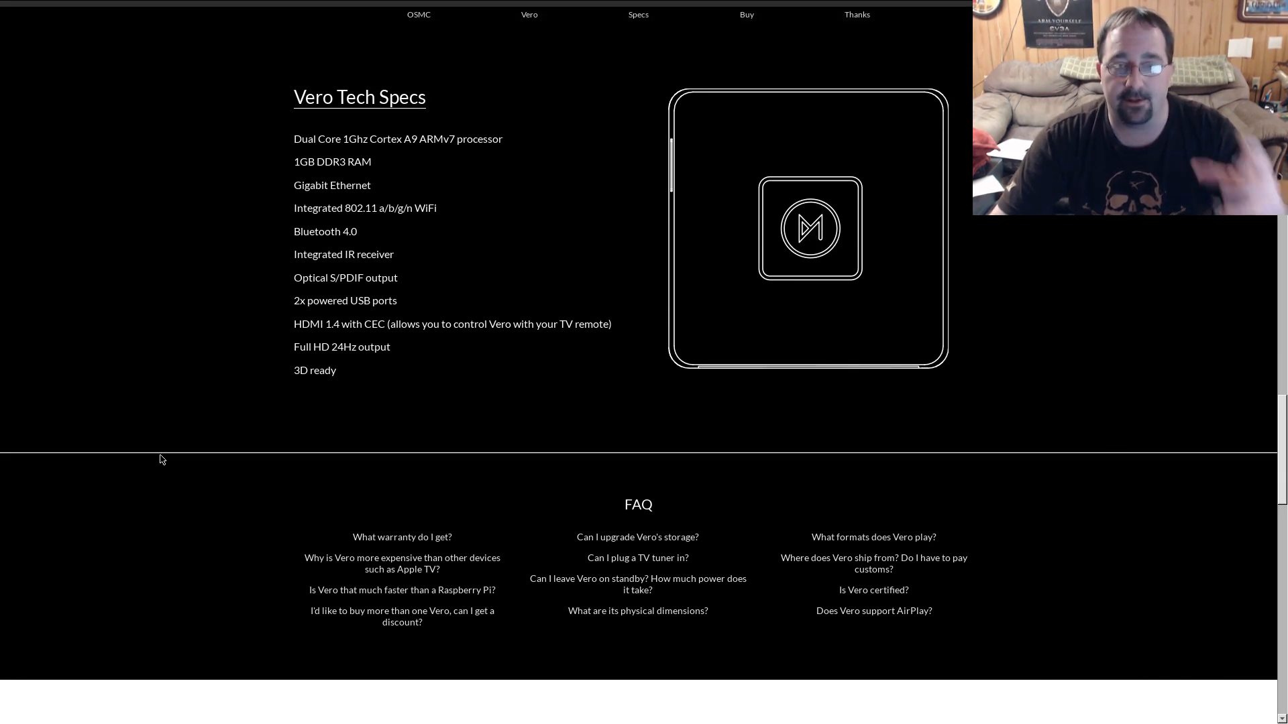
scroll("down", 3)
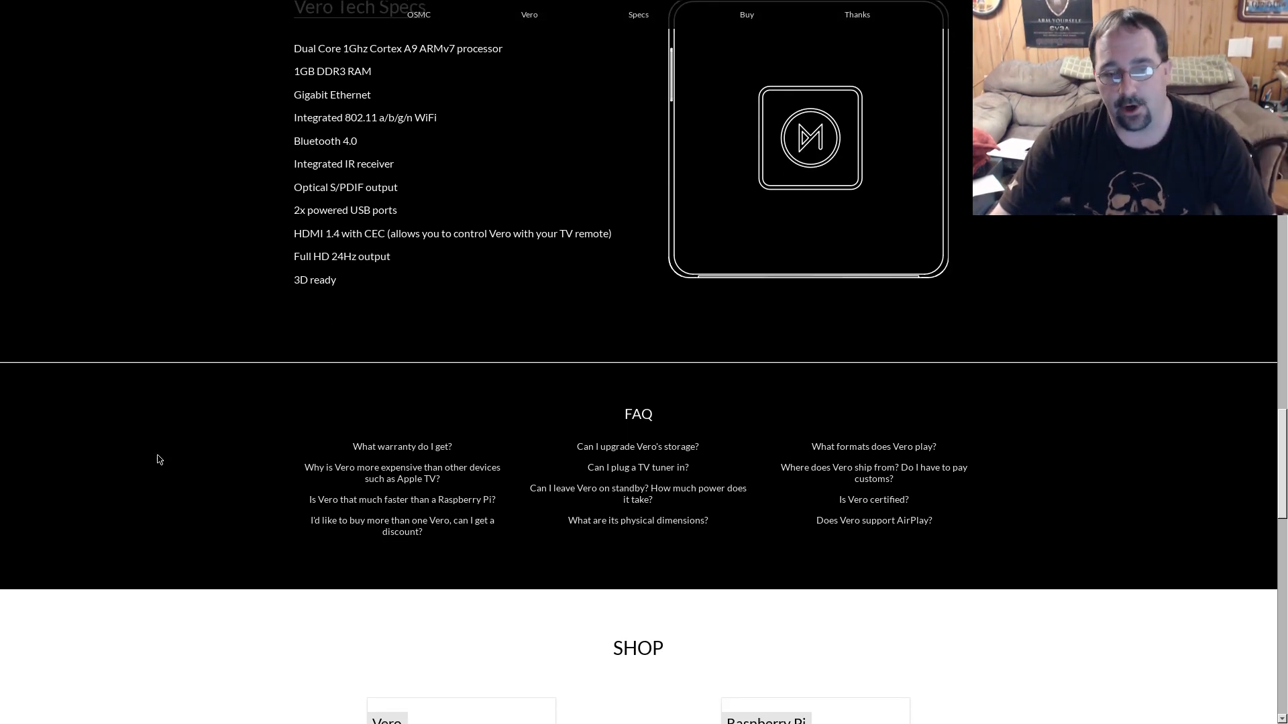
scroll("down", 3)
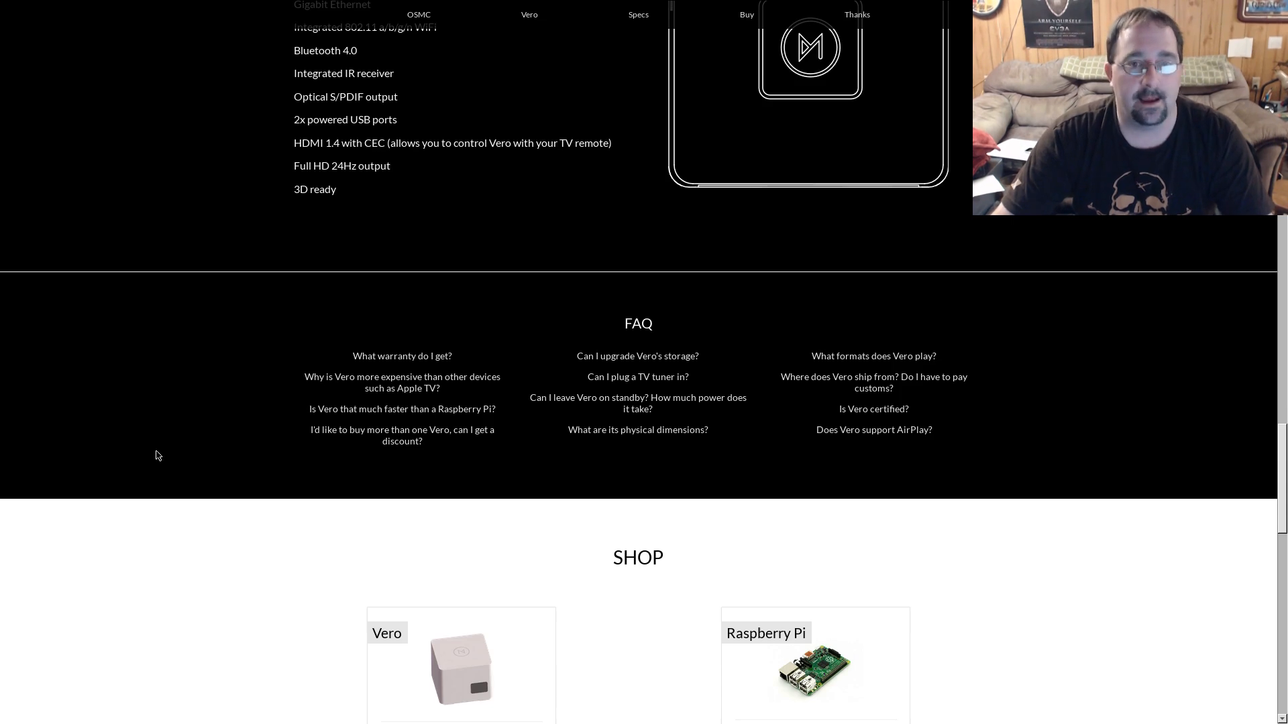
scroll("down", 3)
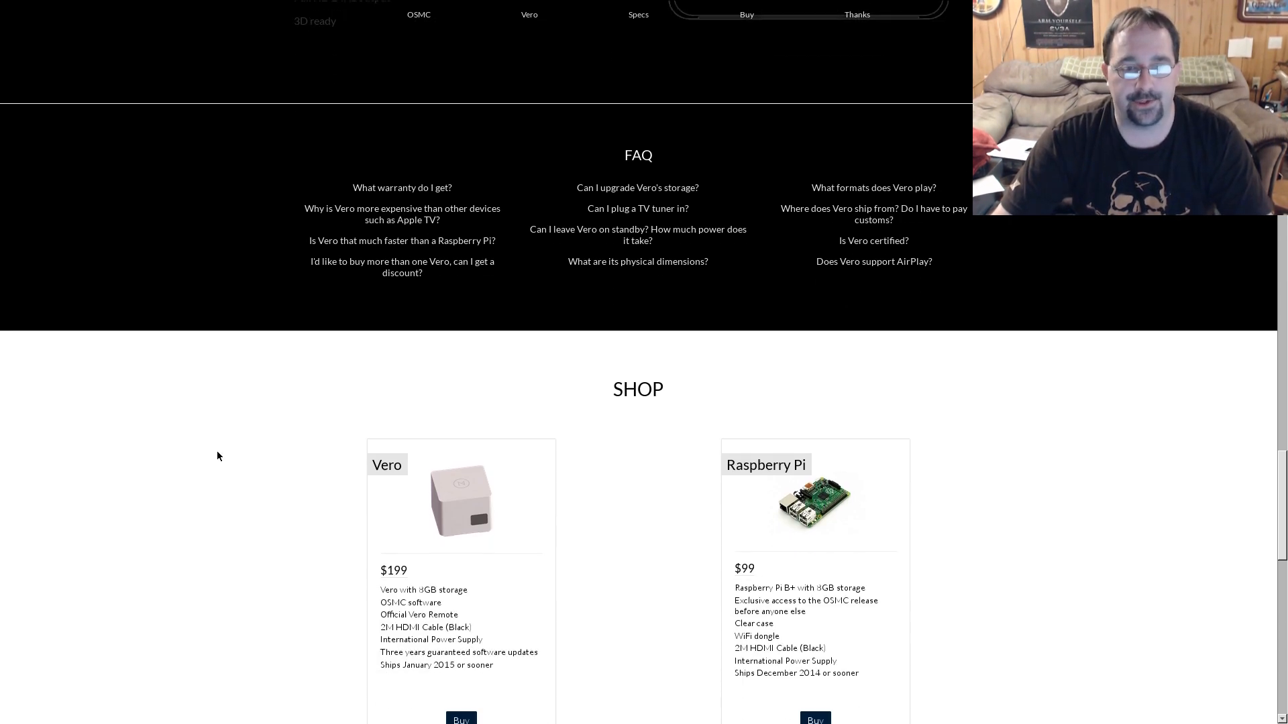
scroll("down", 3)
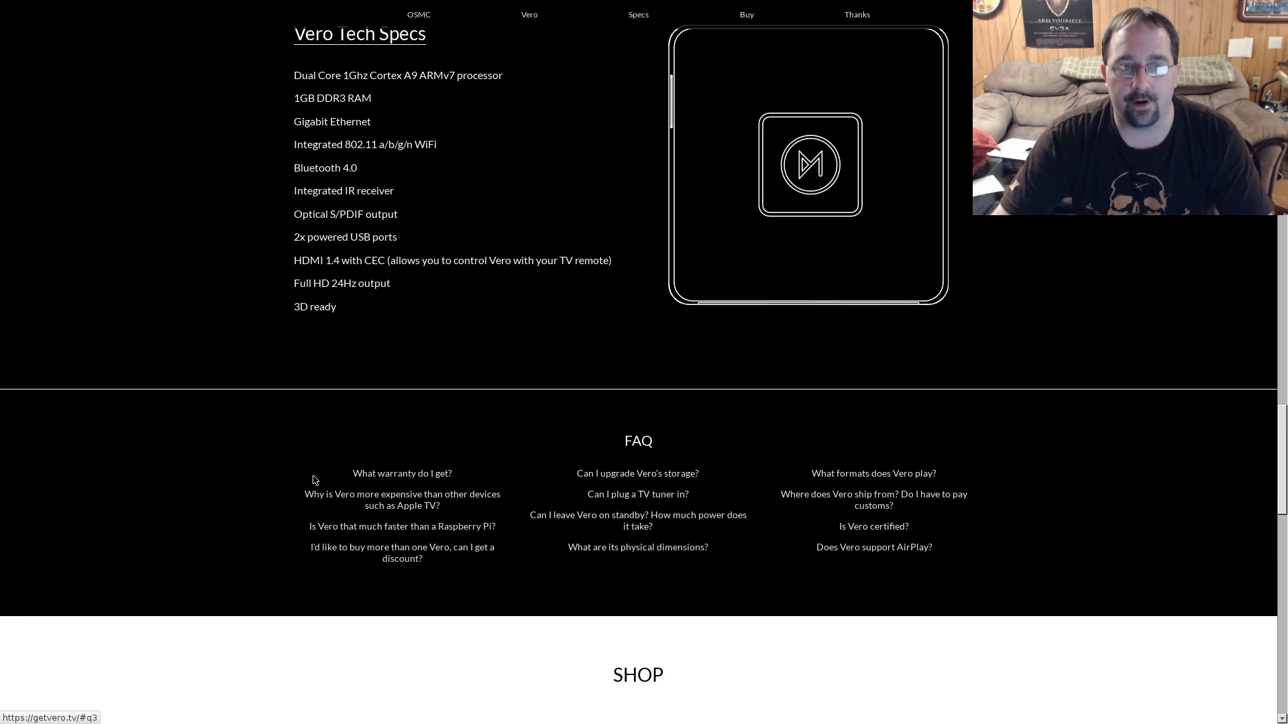
scroll("up", 3)
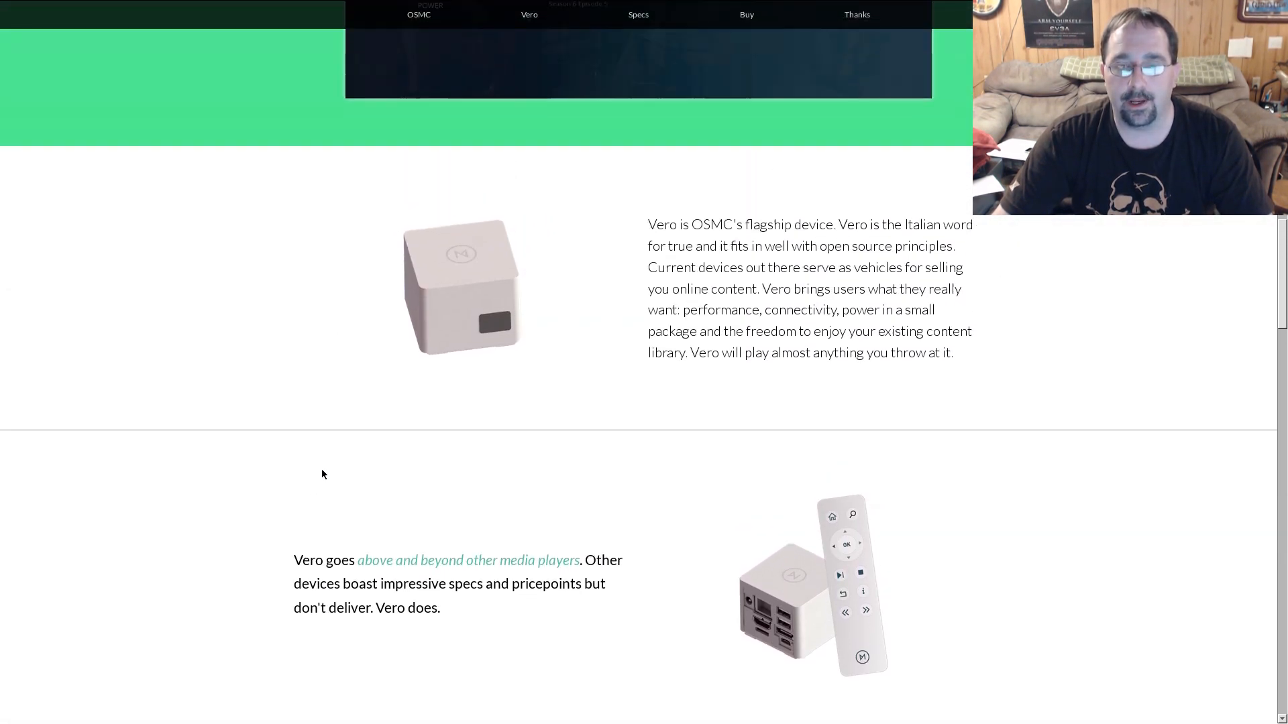
Continue down to the SHOP section with Vero at $199, Raspberry Pi at $99 and the Donate note
scroll("down", 3)
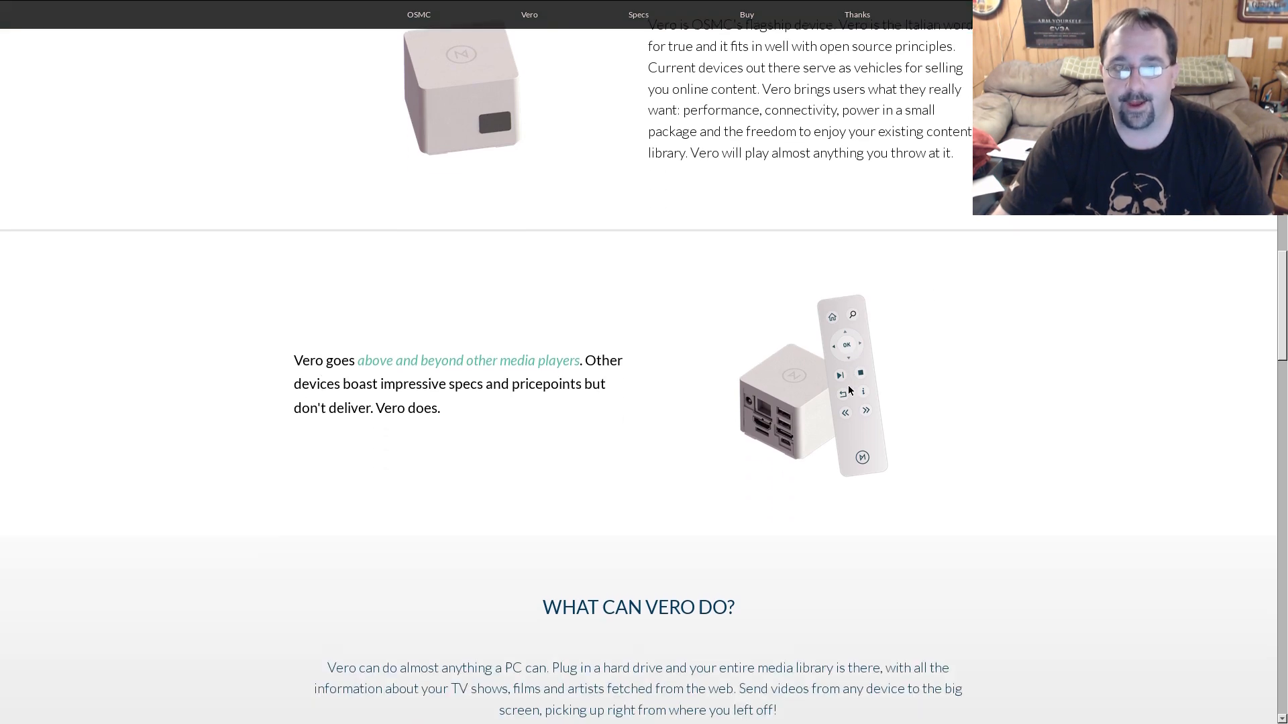
scroll("down", 3)
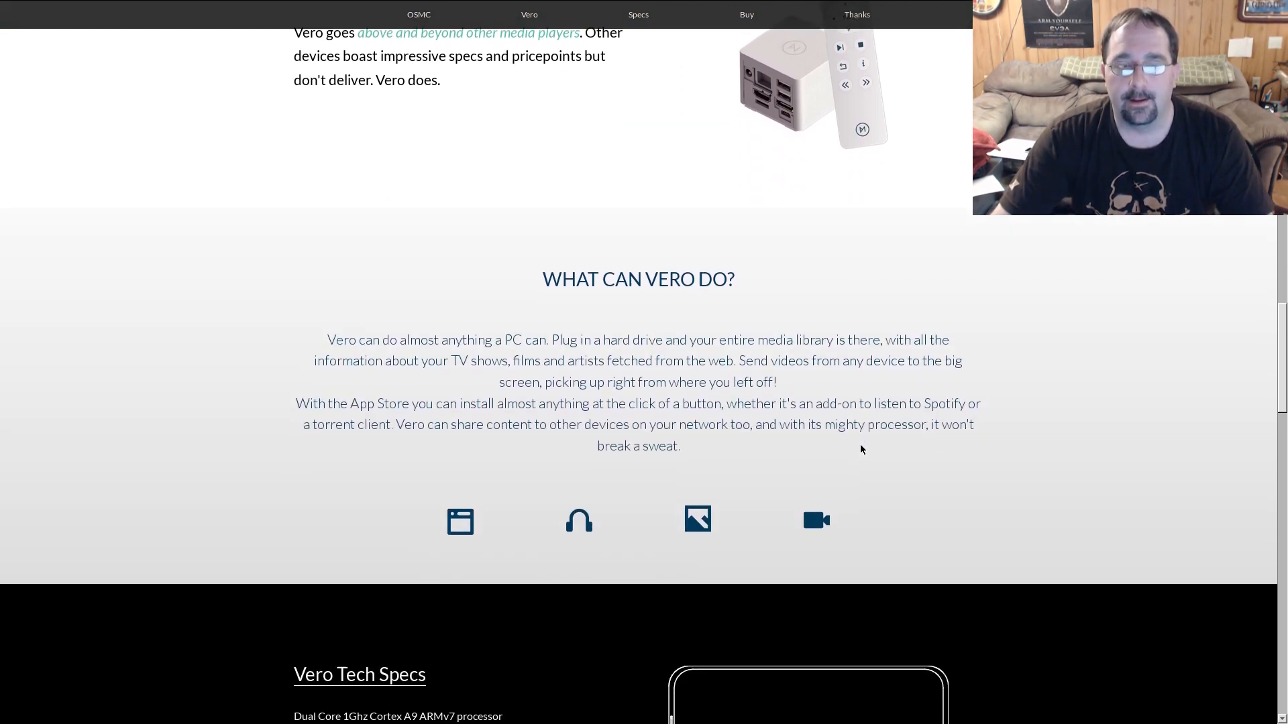
scroll("down", 3)
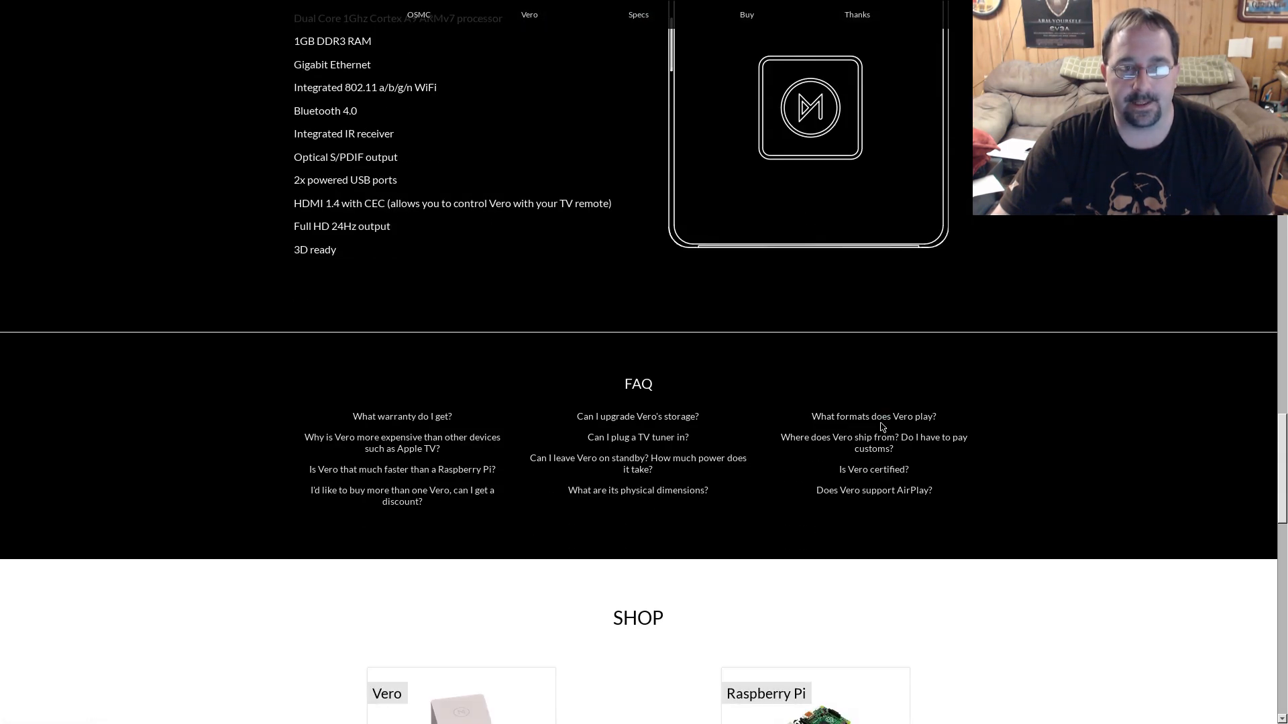
mouse_move(403, 418)
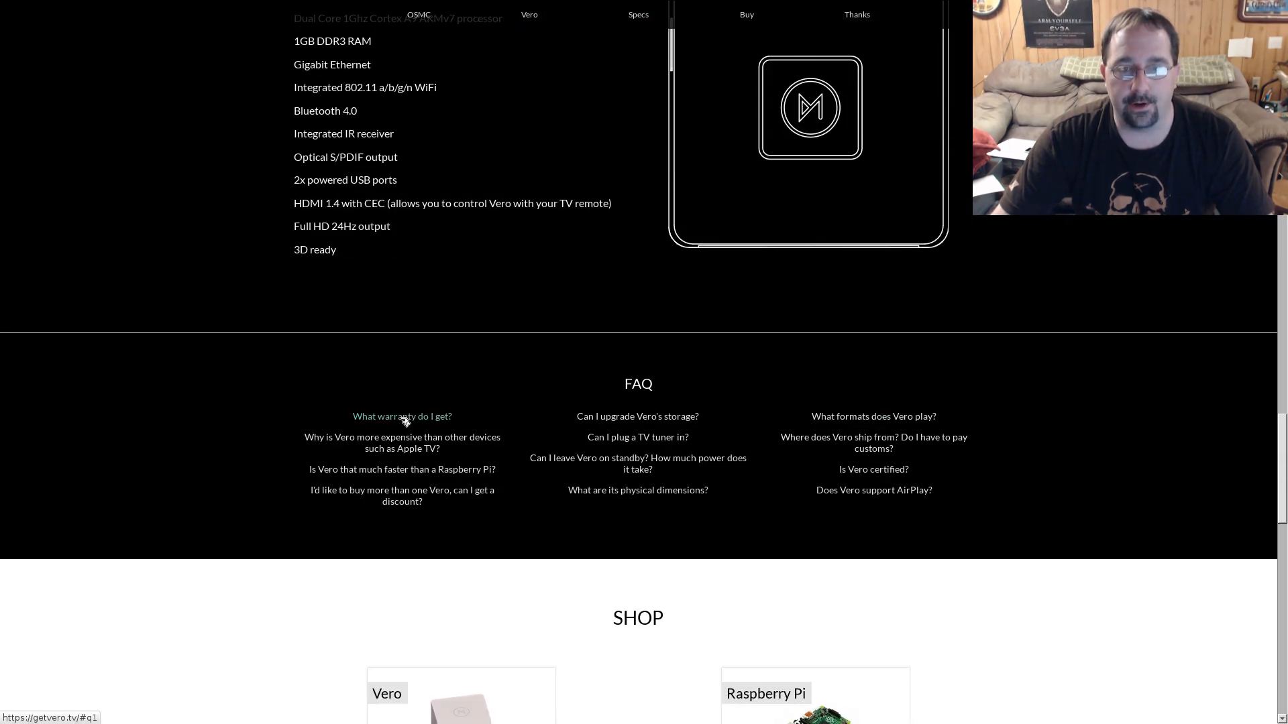
mouse_move(893, 391)
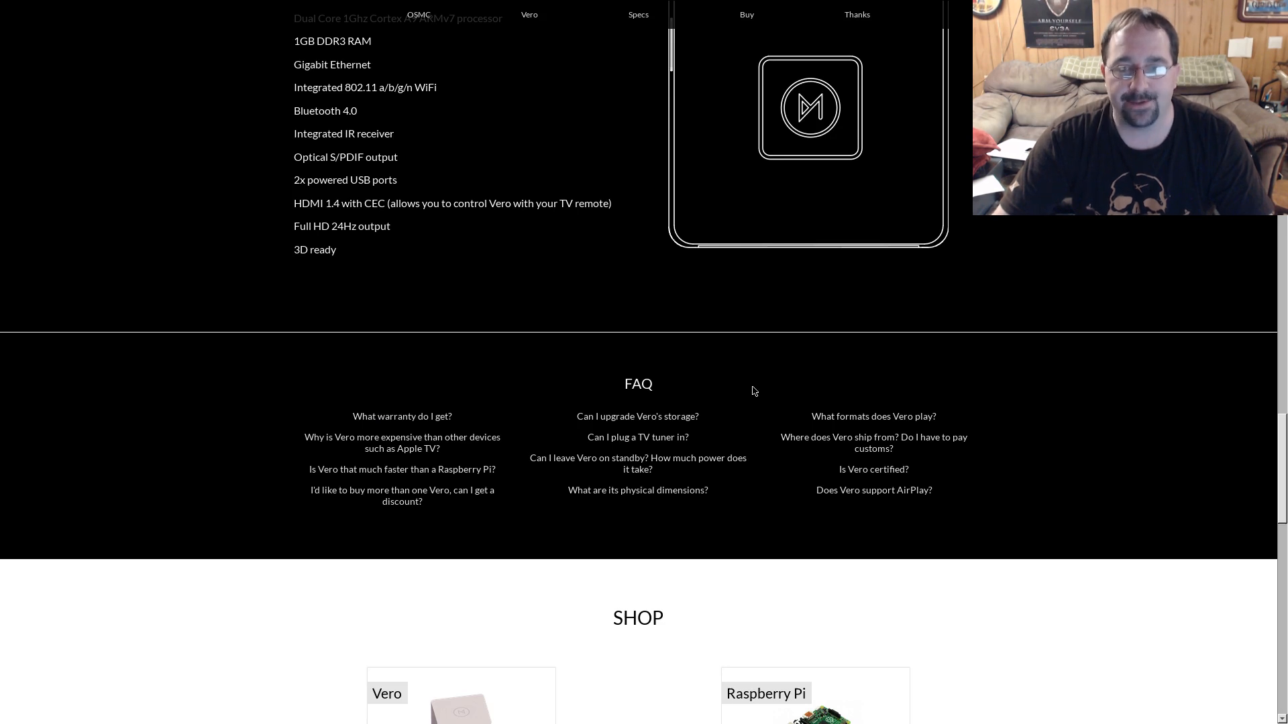
scroll("down", 3)
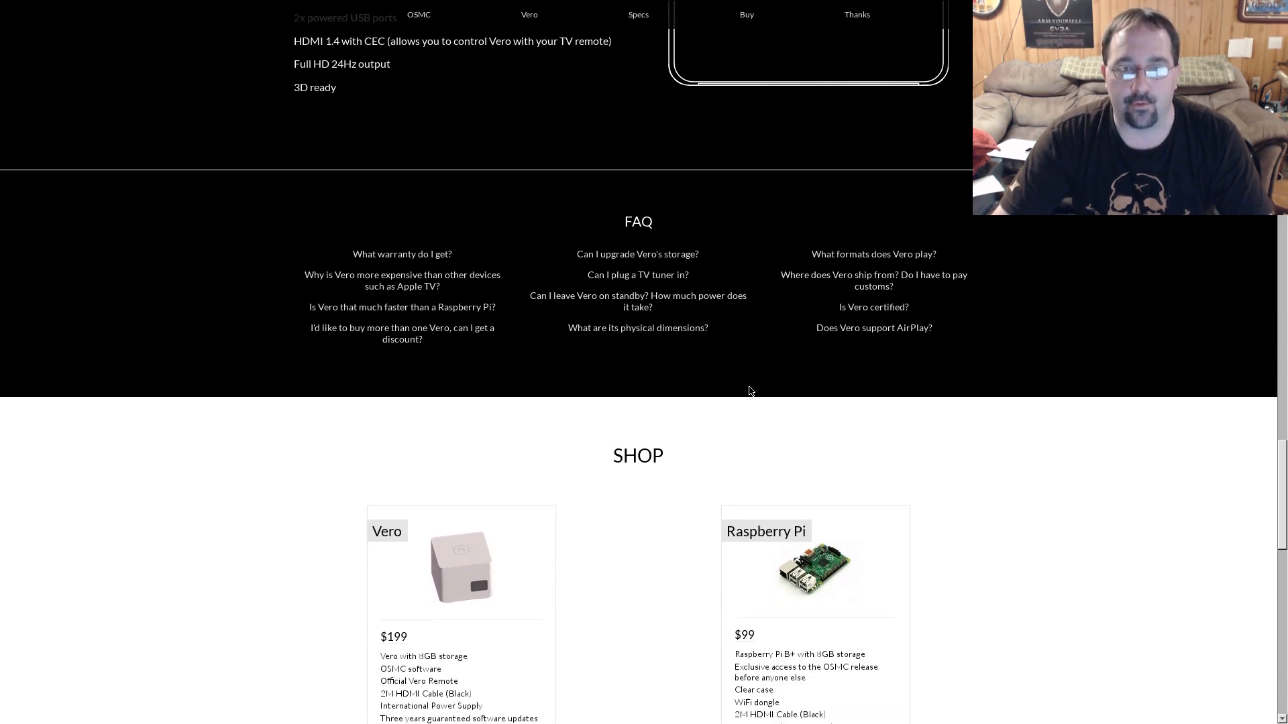
scroll("down", 3)
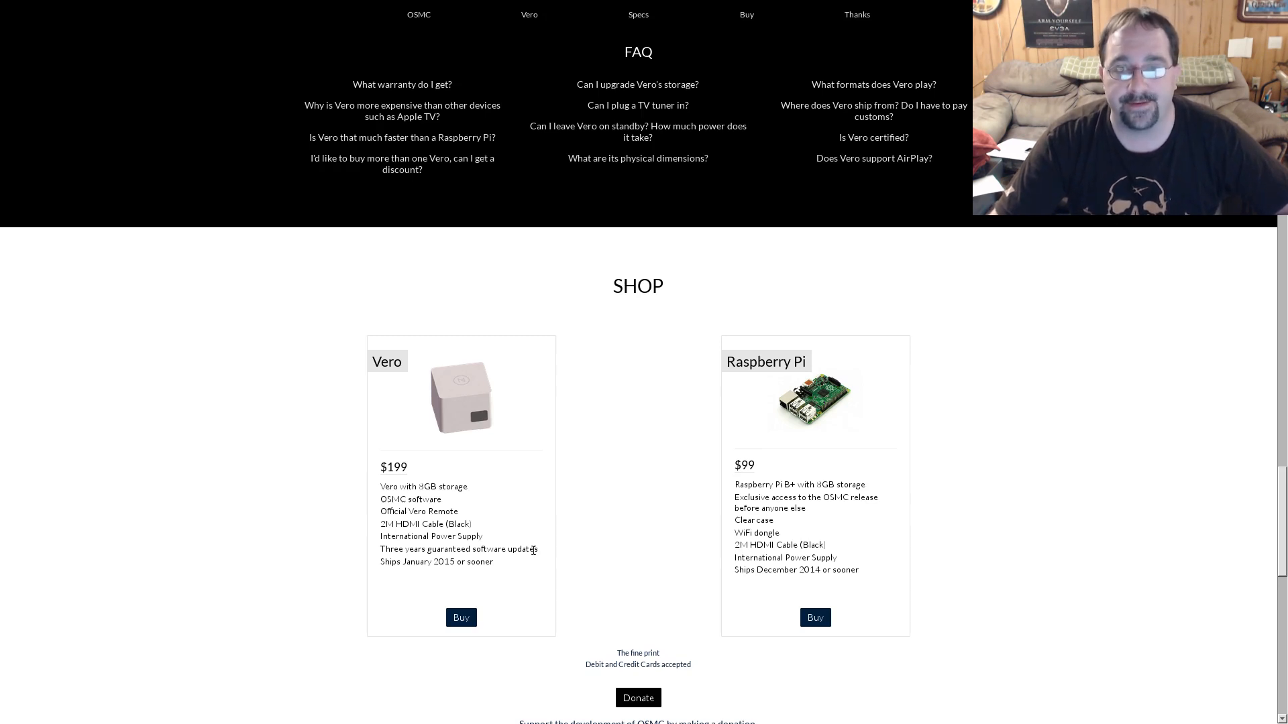
scroll("down", 3)
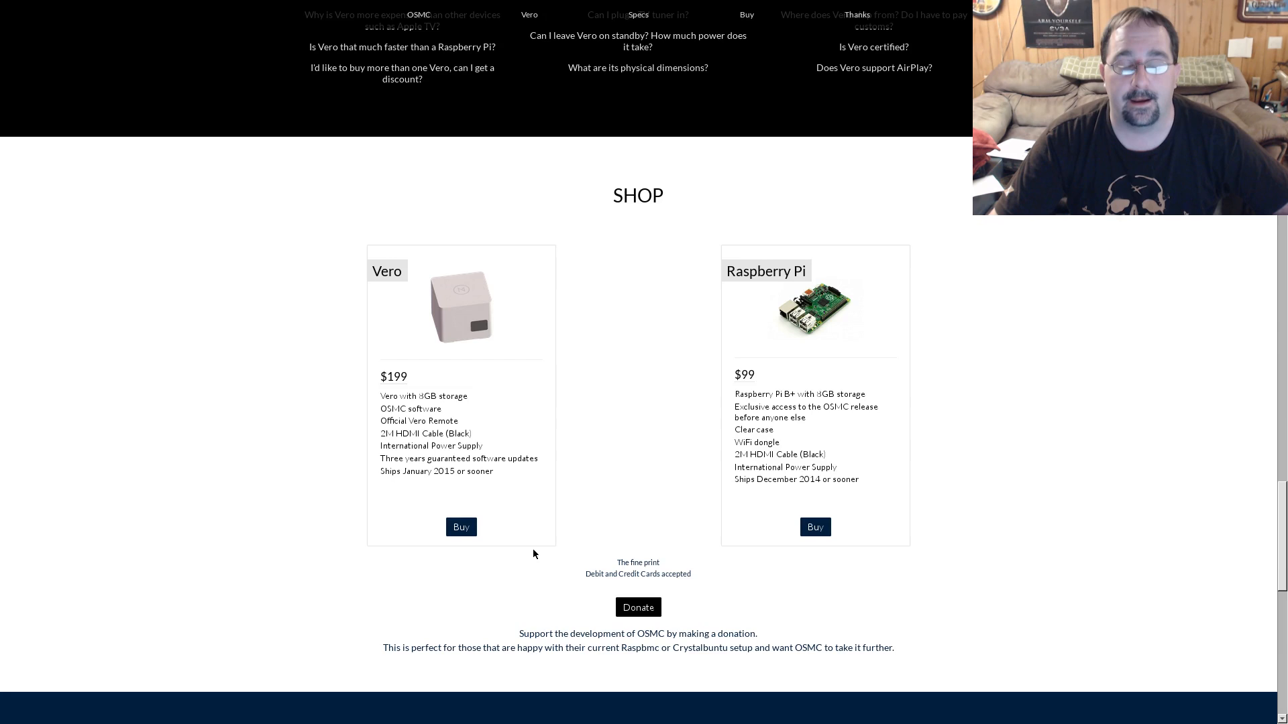
mouse_move(194, 575)
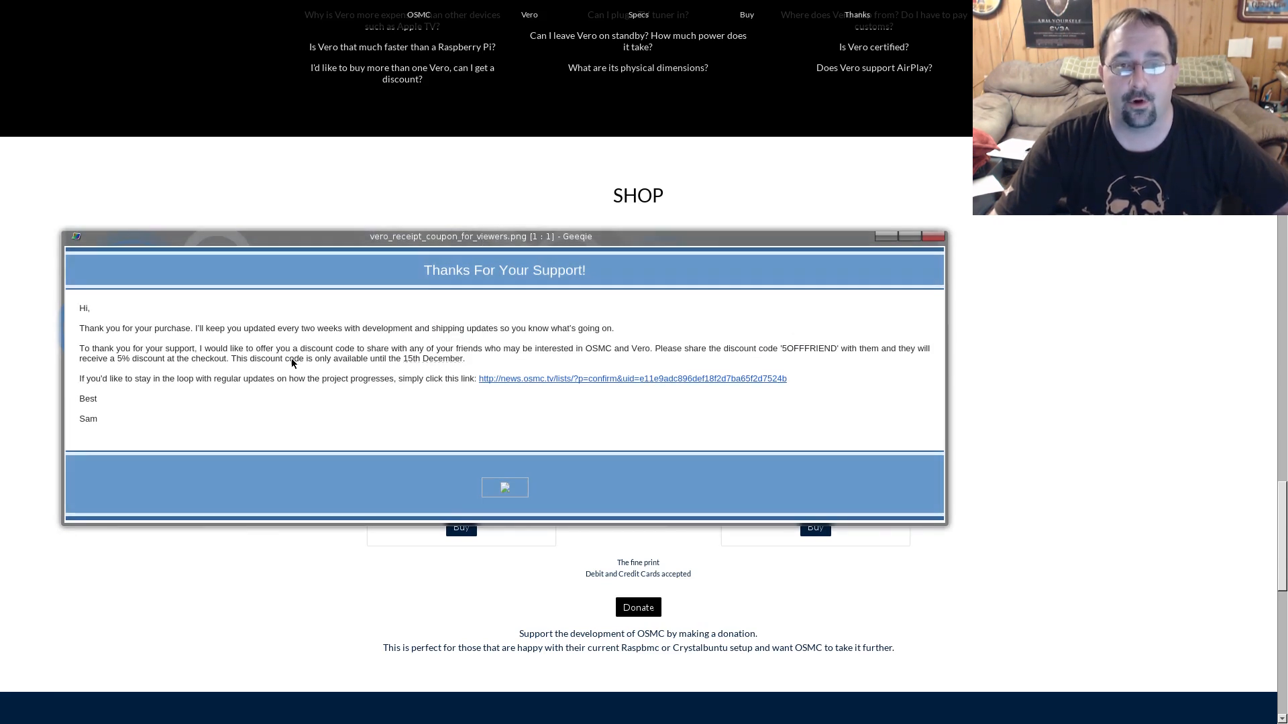
mouse_move(406, 368)
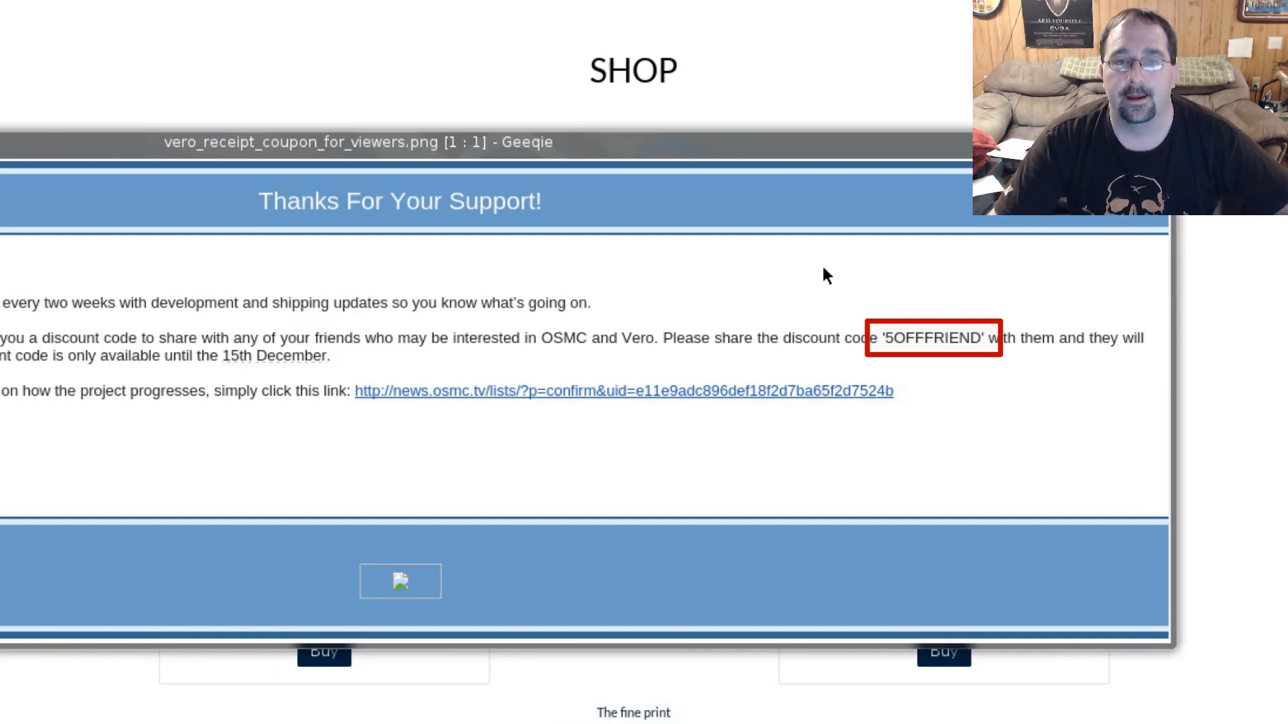
mouse_move(885, 147)
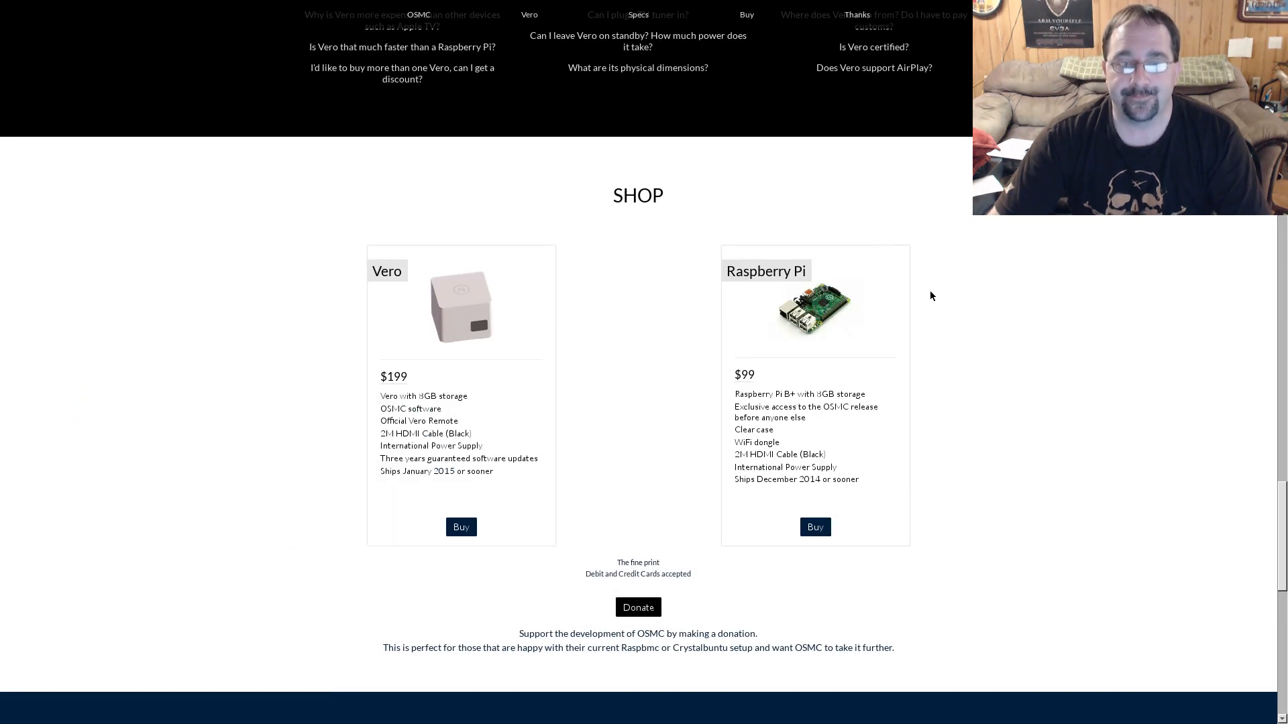
Scroll back up past the tech specs to the OSMC overview with its media-centre screenshot
scroll("down", 3)
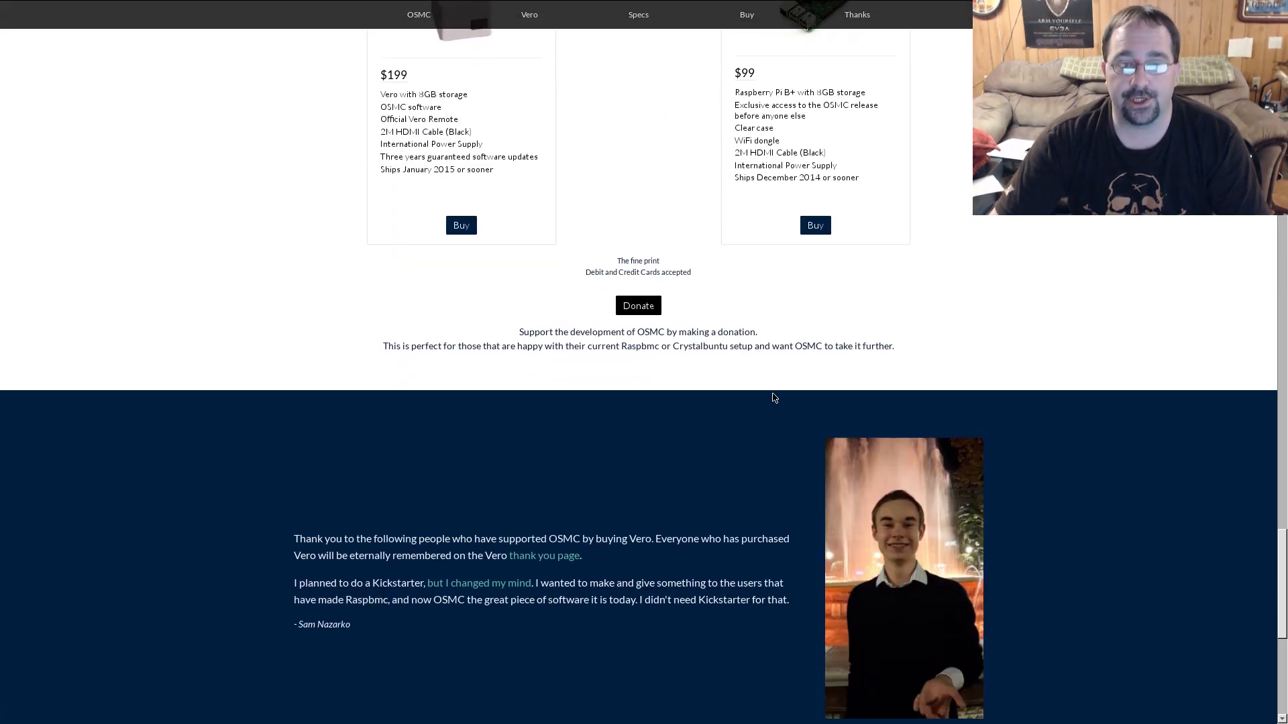
scroll("up", 3)
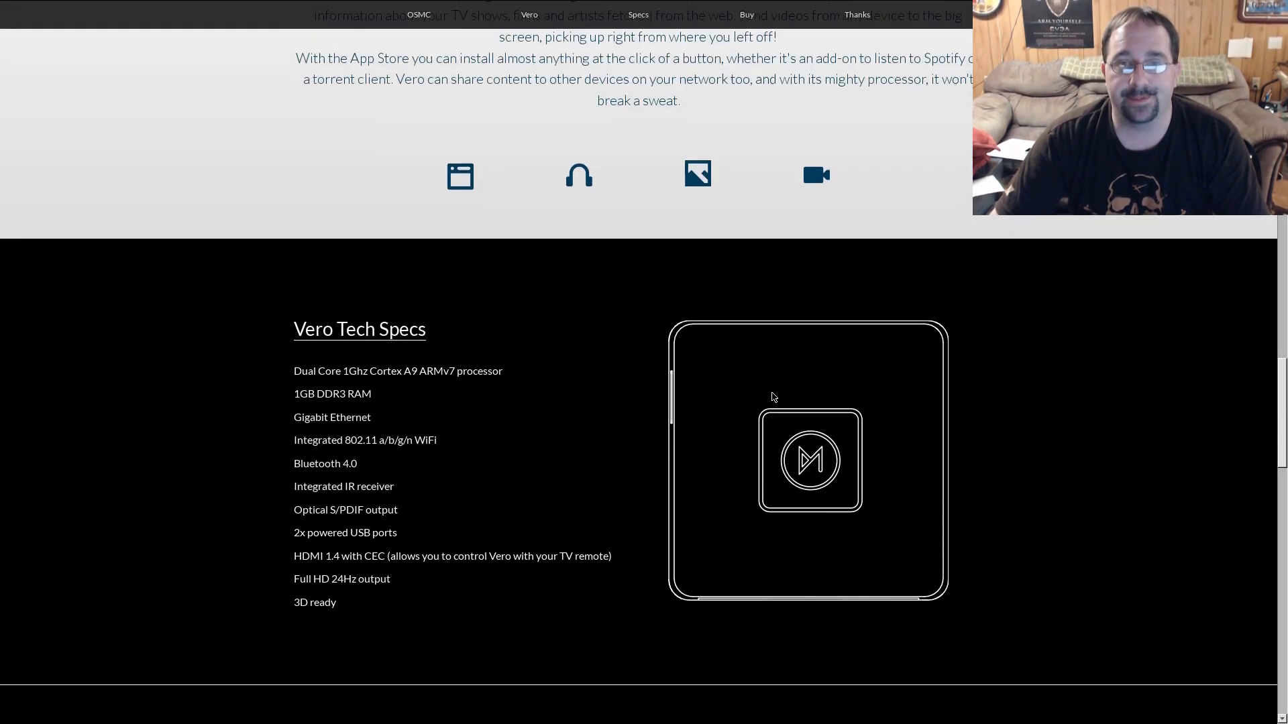
scroll("up", 3)
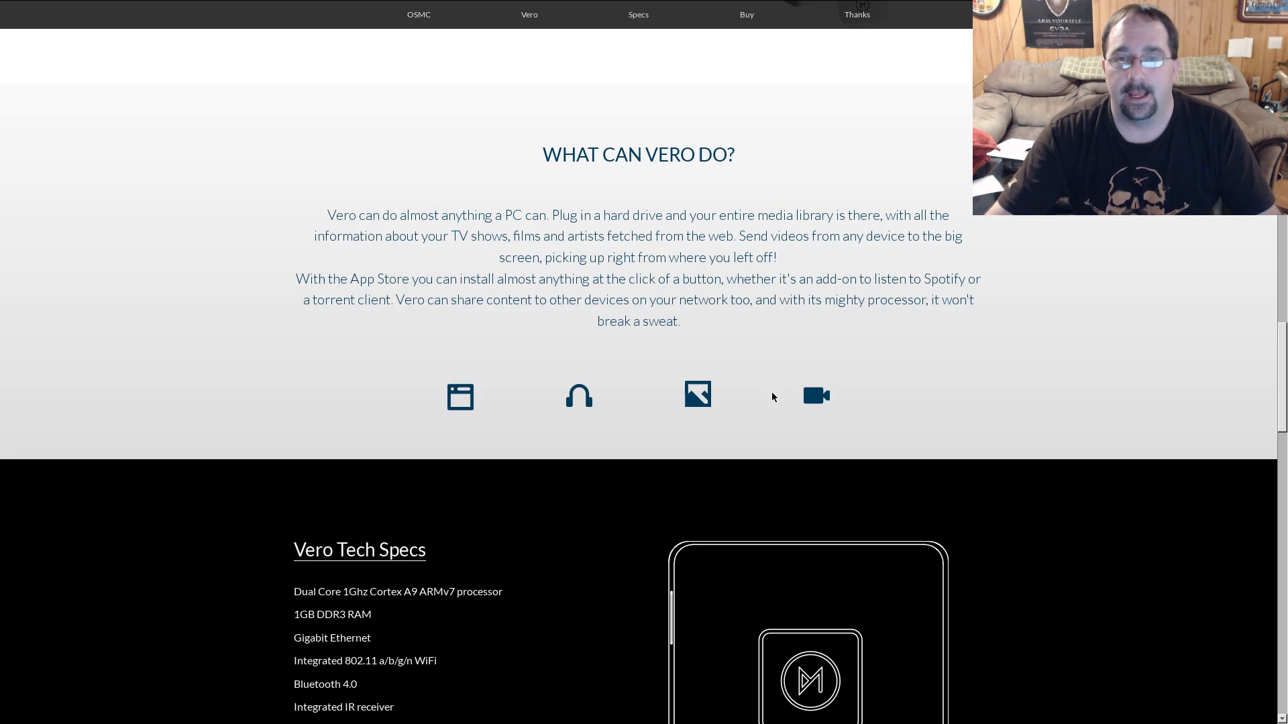
scroll("up", 3)
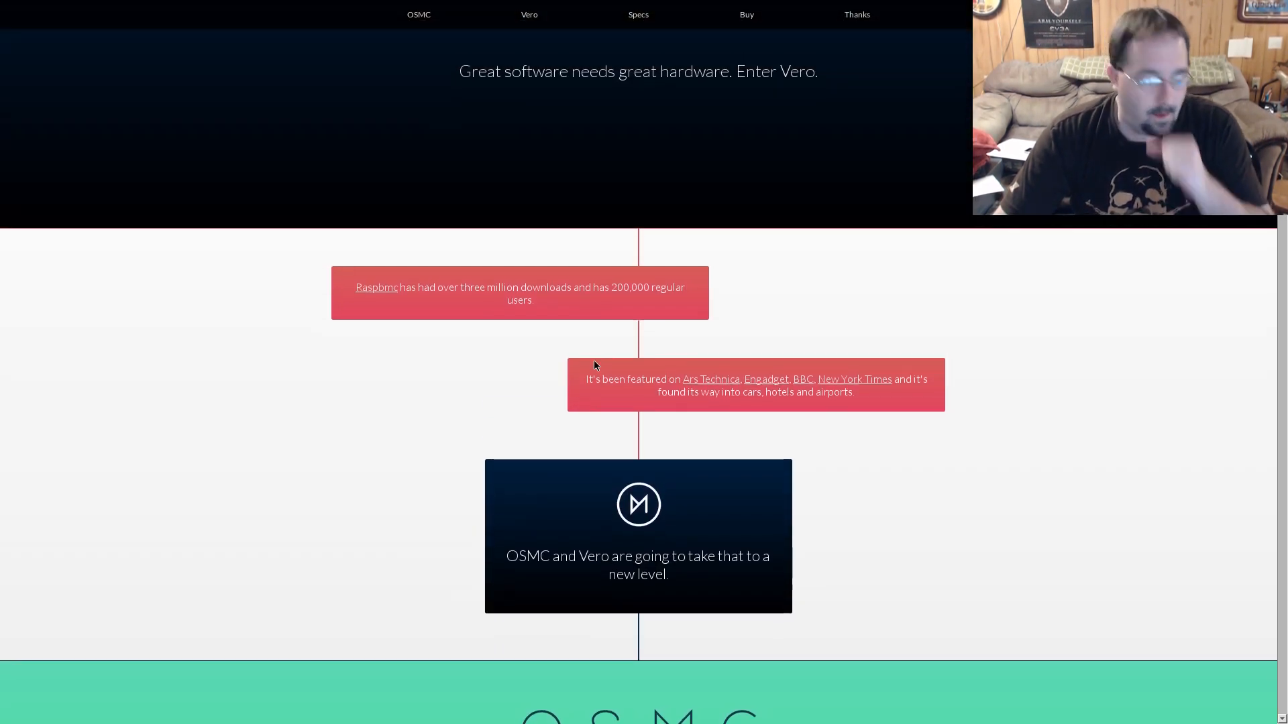
scroll("down", 3)
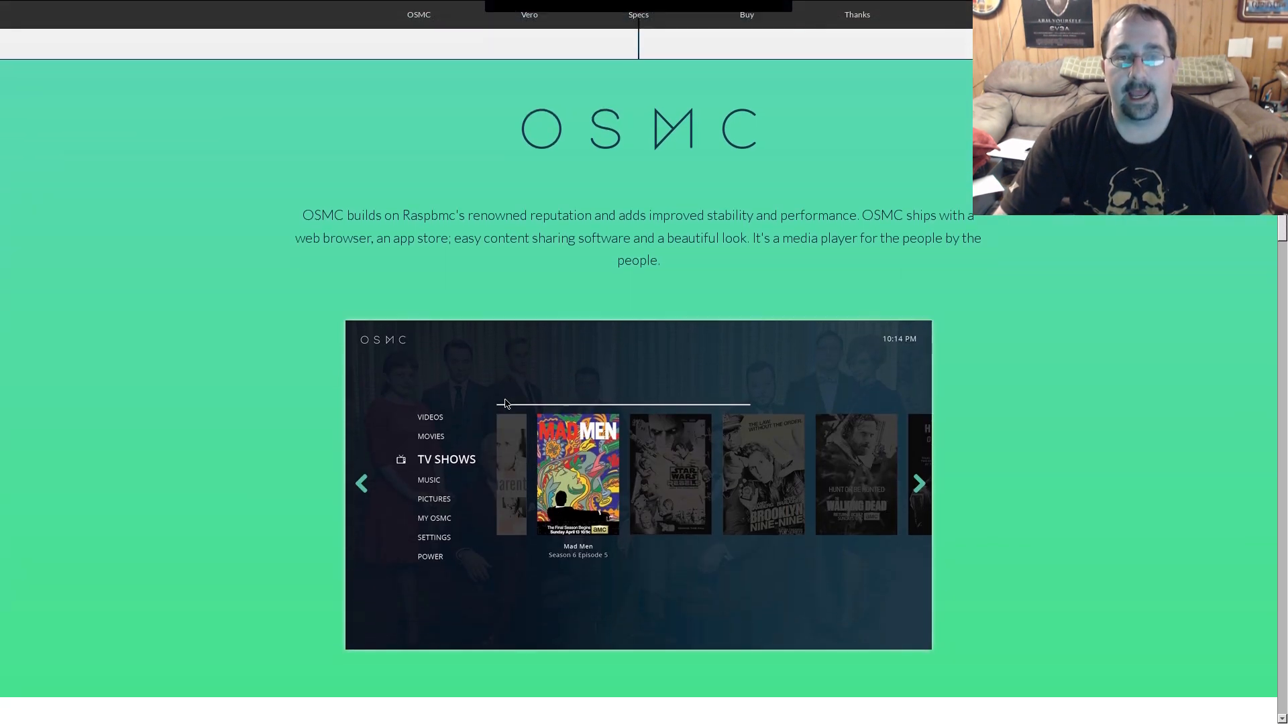
scroll("down", 3)
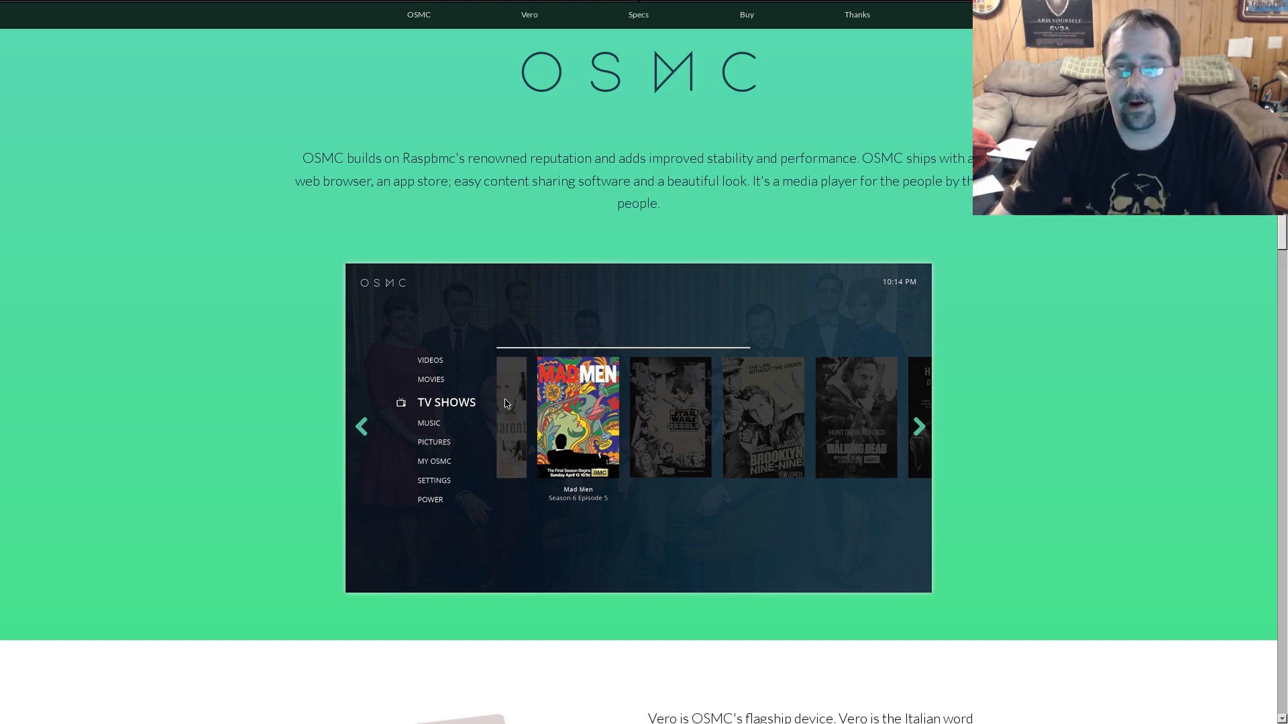
Scroll down past the Vero description to 'What can Vero do?' and the Tech Specs heading
scroll("up", 3)
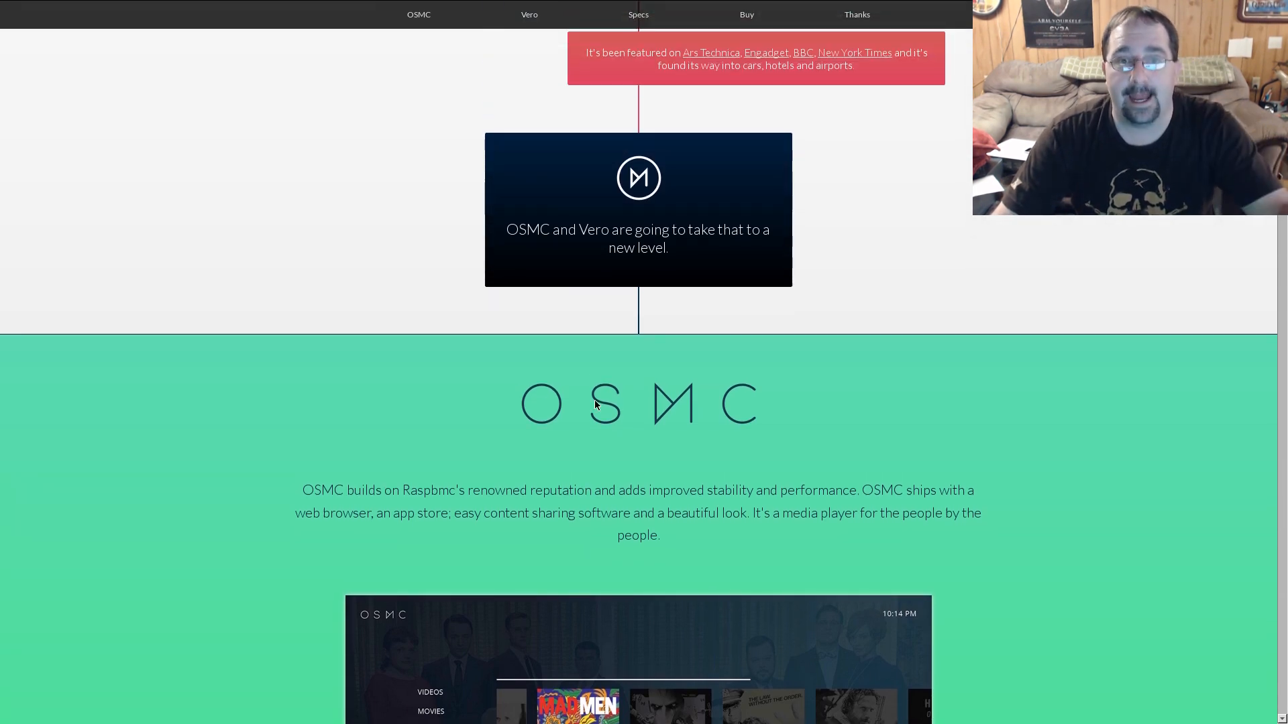
mouse_move(621, 408)
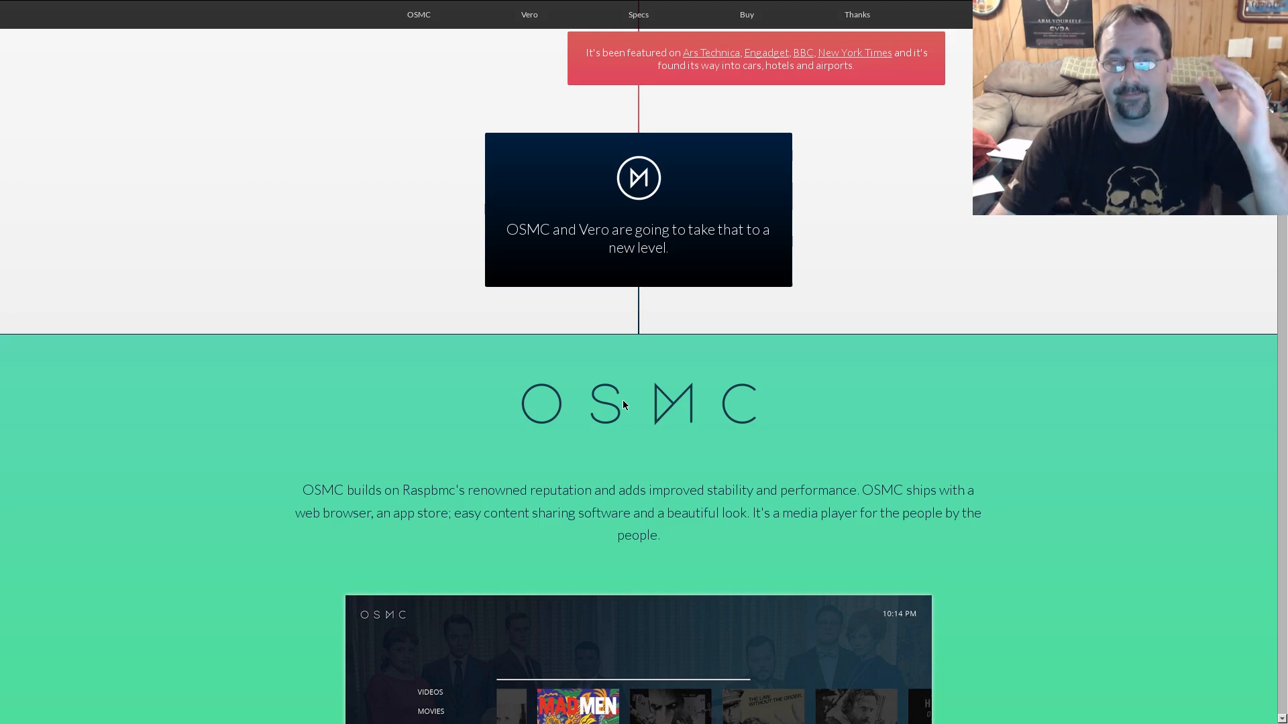
mouse_move(632, 404)
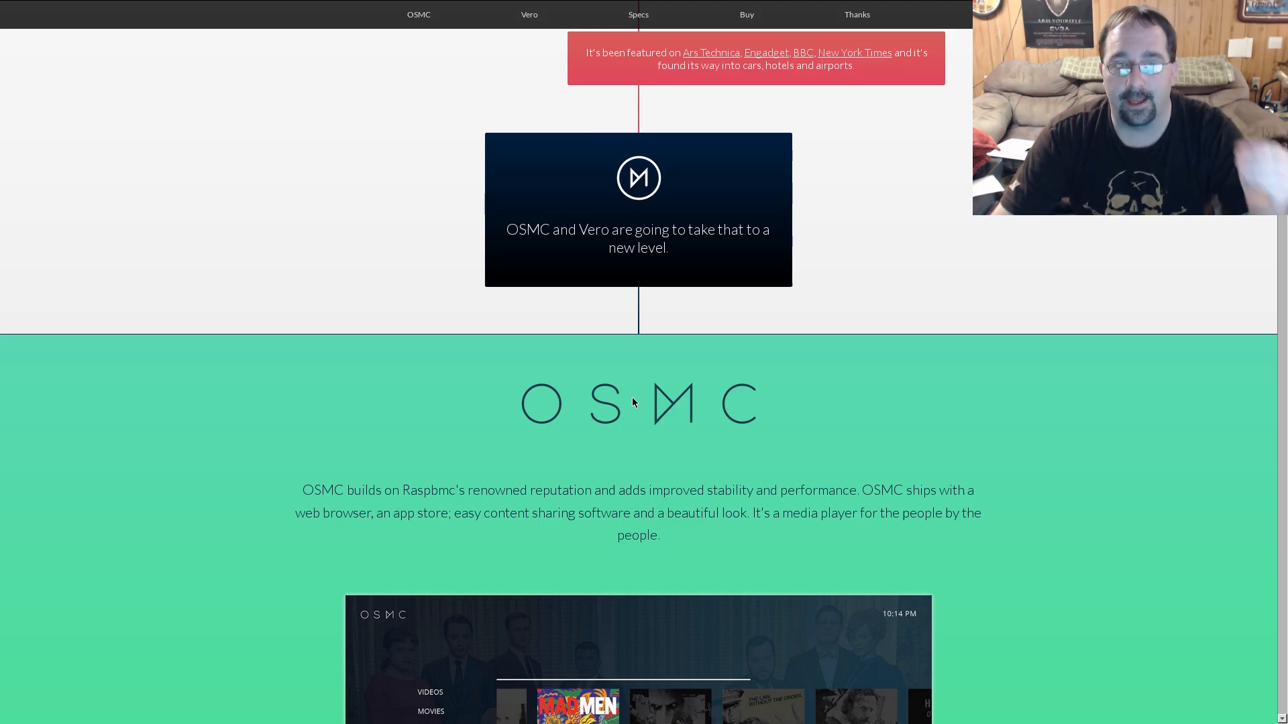
mouse_move(617, 413)
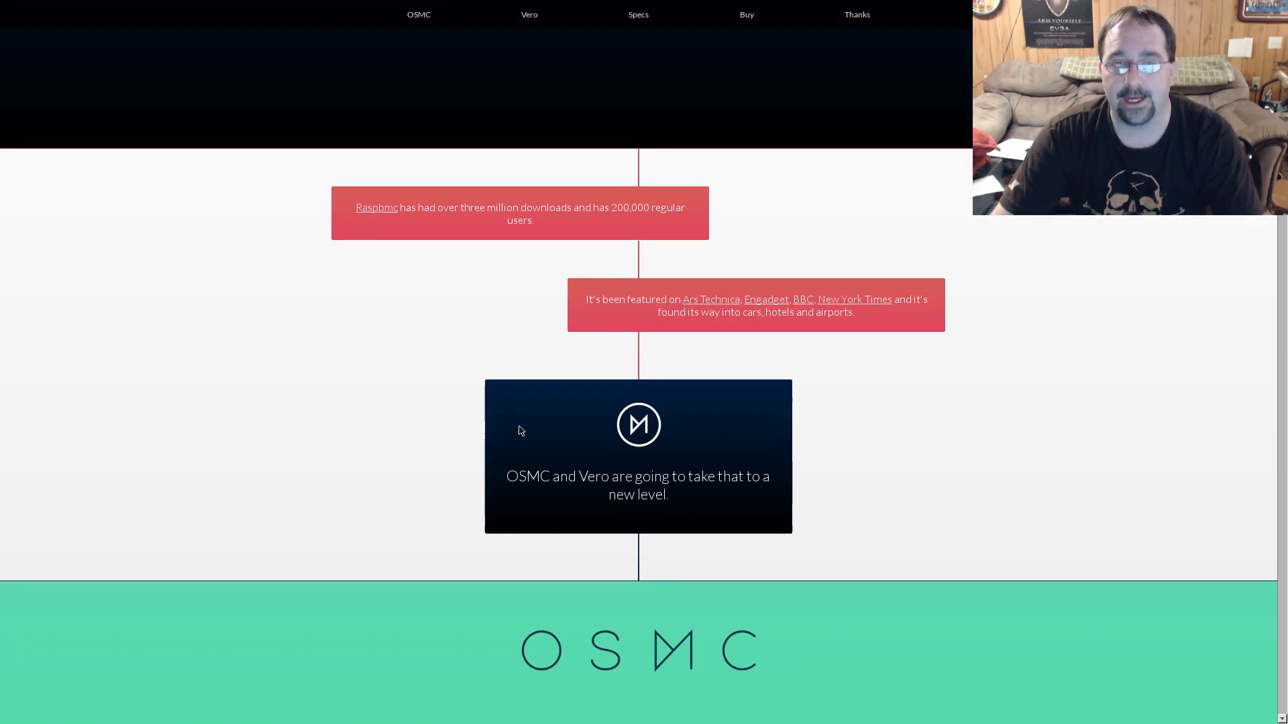
scroll("down", 3)
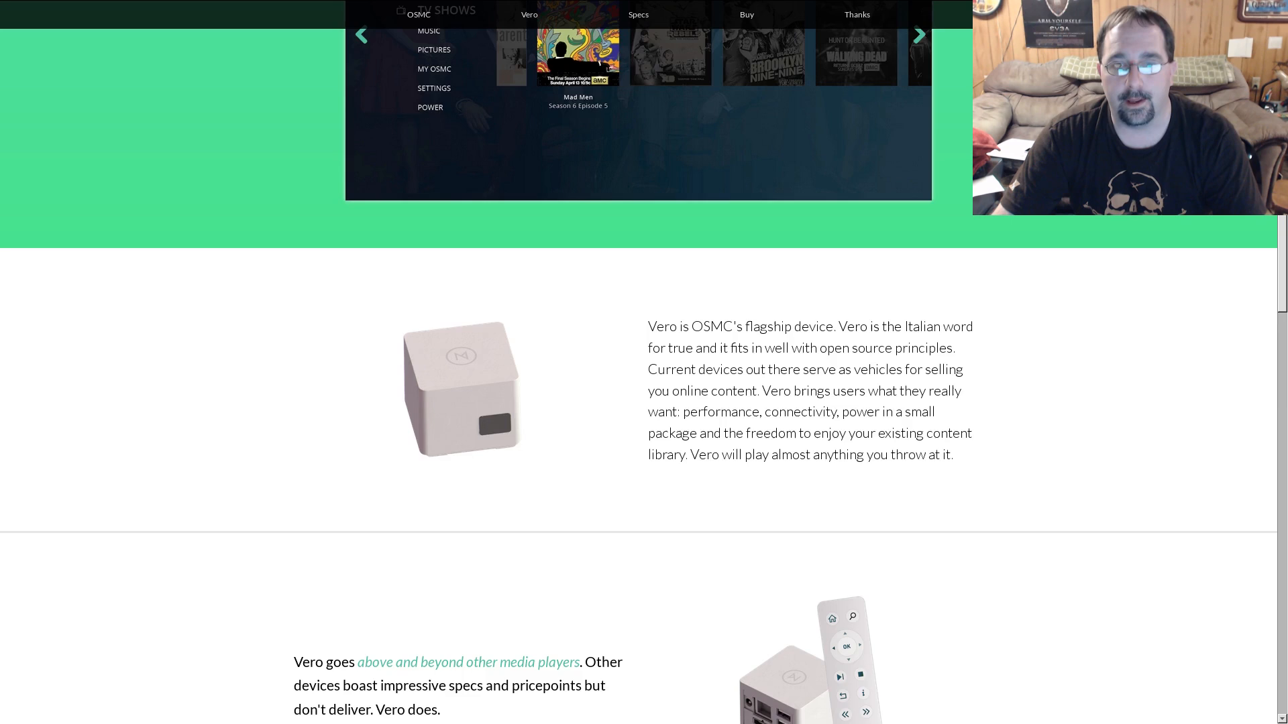
scroll("down", 3)
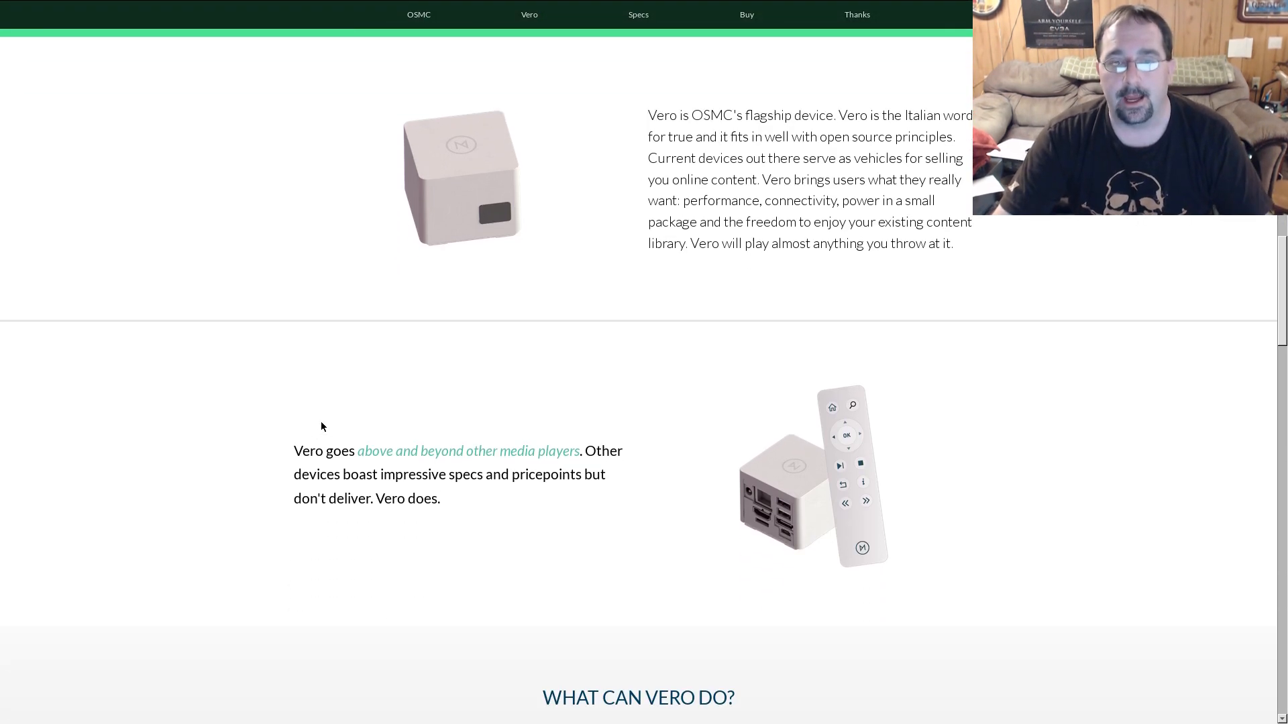
scroll("down", 3)
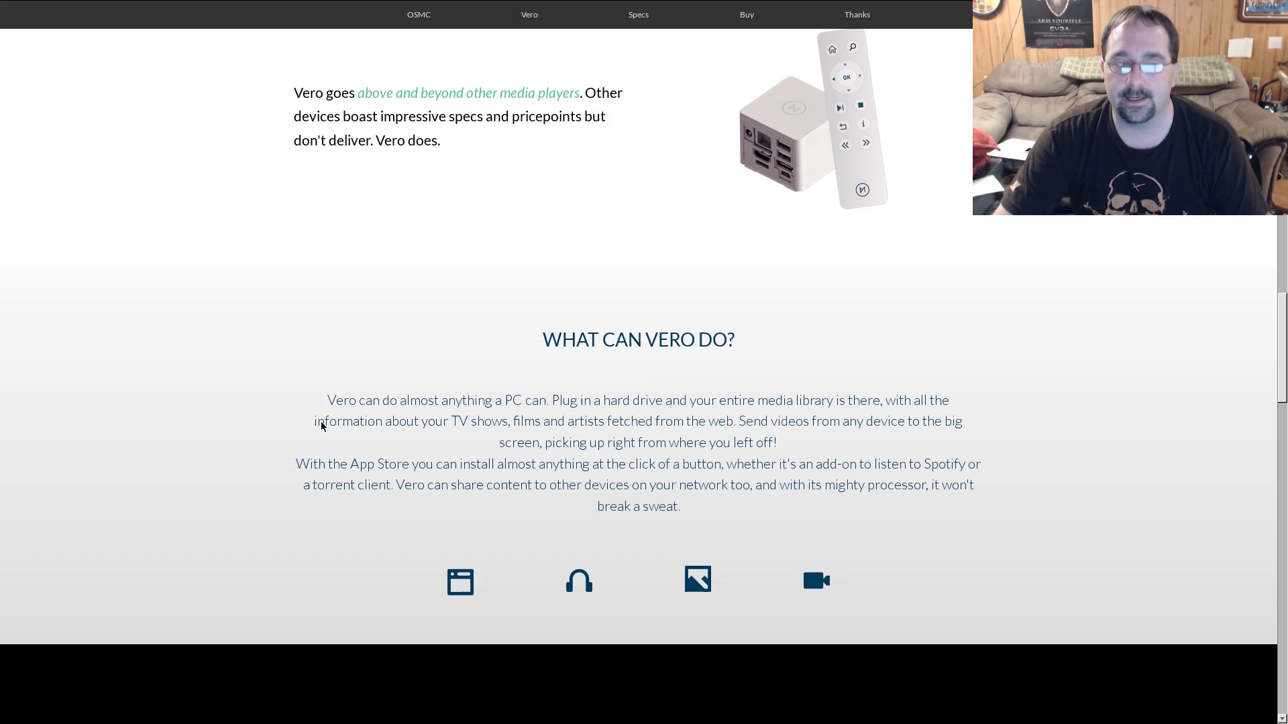
scroll("down", 3)
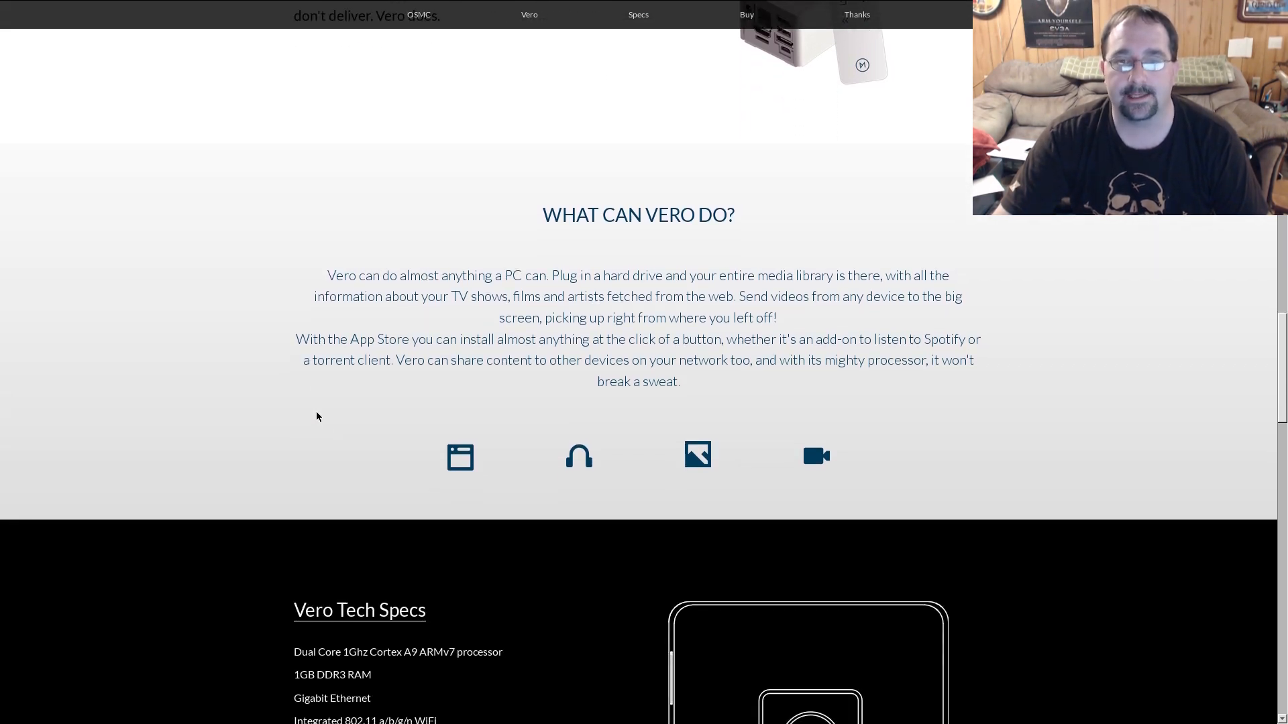